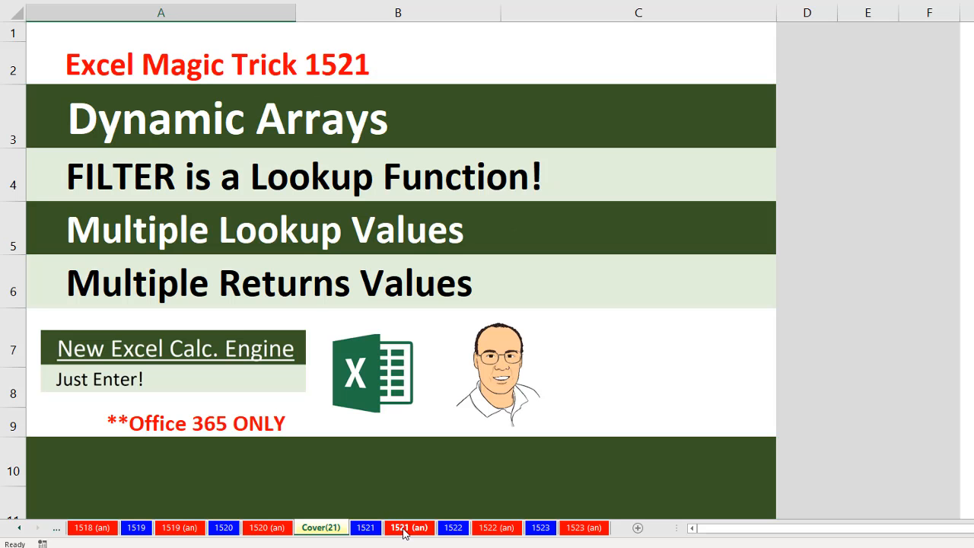
{"action": "left_click", "coordinate": [405, 525]}
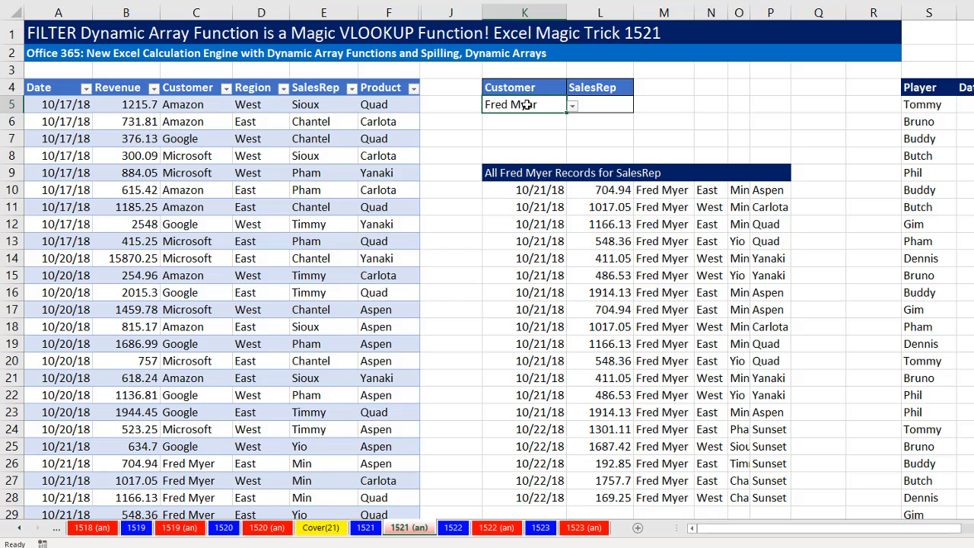
{"action": "mouse_move", "coordinate": [195, 143]}
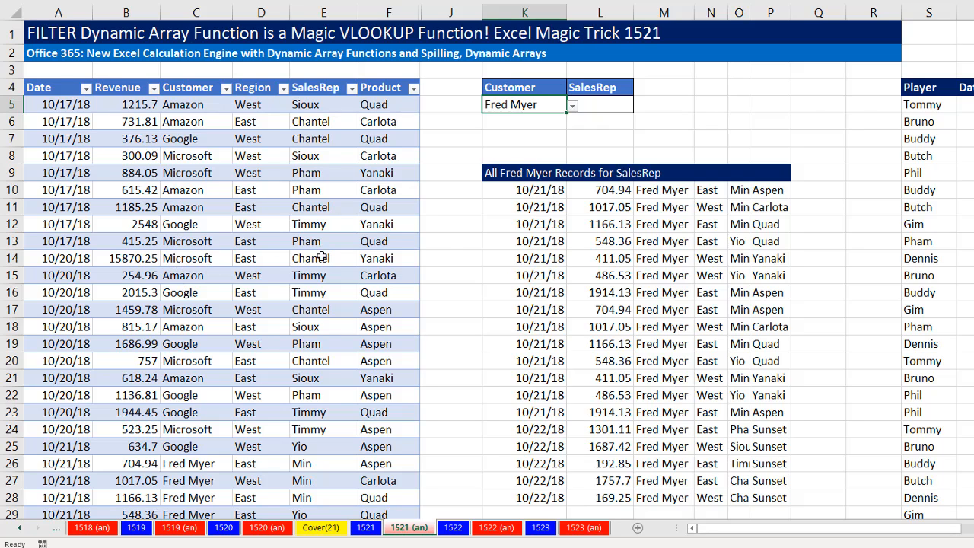
{"action": "mouse_move", "coordinate": [573, 105]}
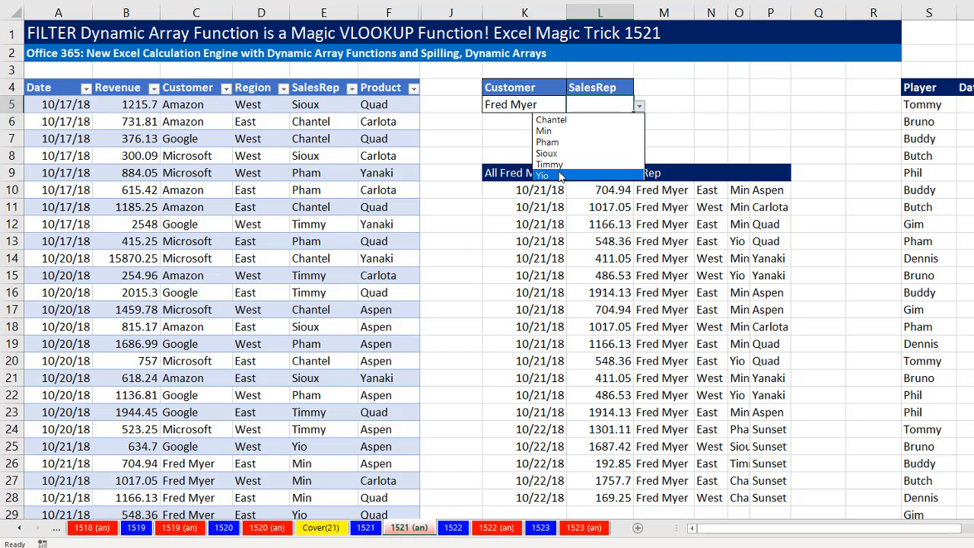
{"action": "left_click", "coordinate": [541, 176]}
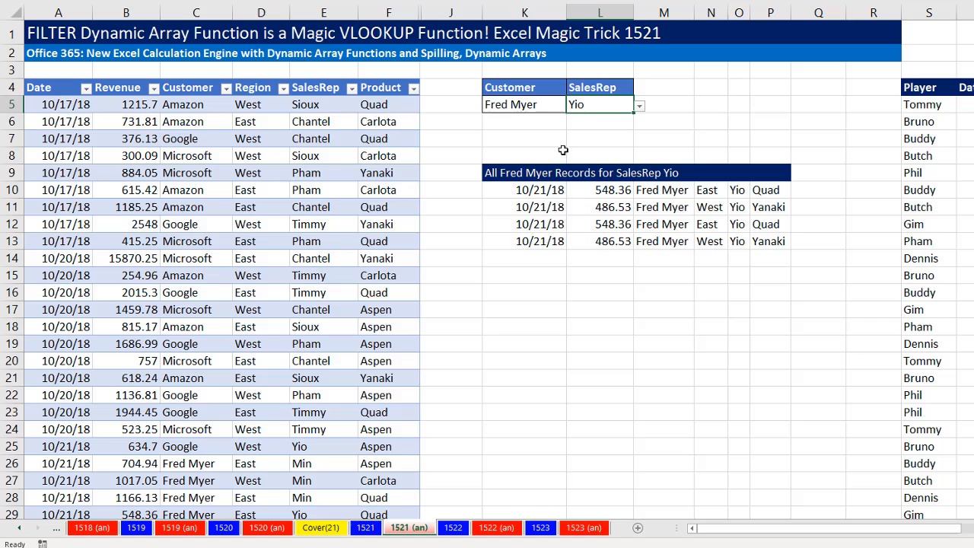
{"action": "mouse_move", "coordinate": [634, 125]}
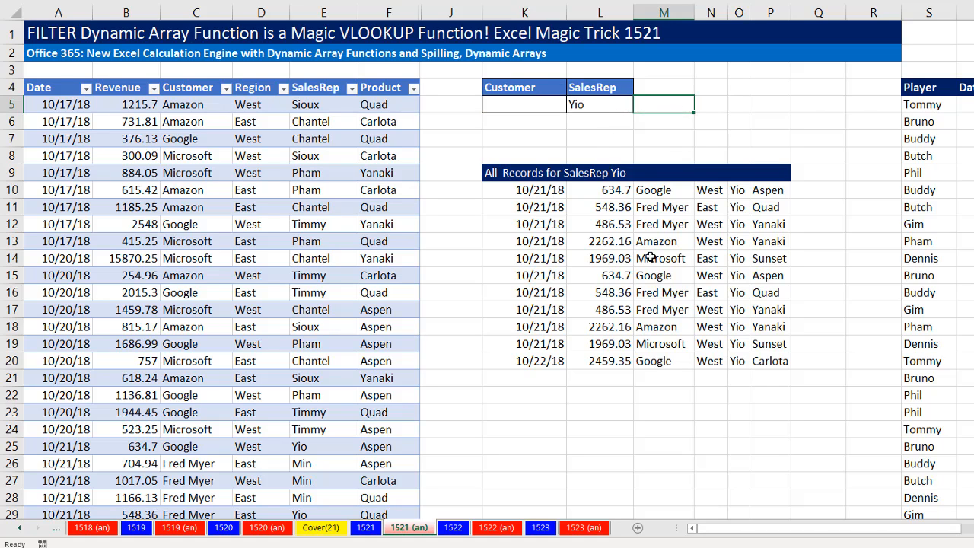
{"action": "left_click", "coordinate": [598, 104]}
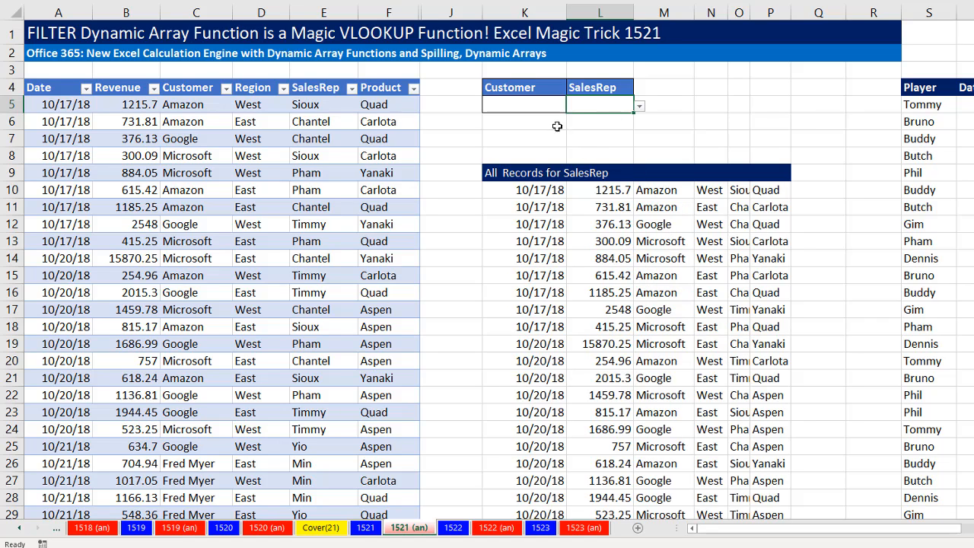
{"action": "type", "text": "Fred Myer"}
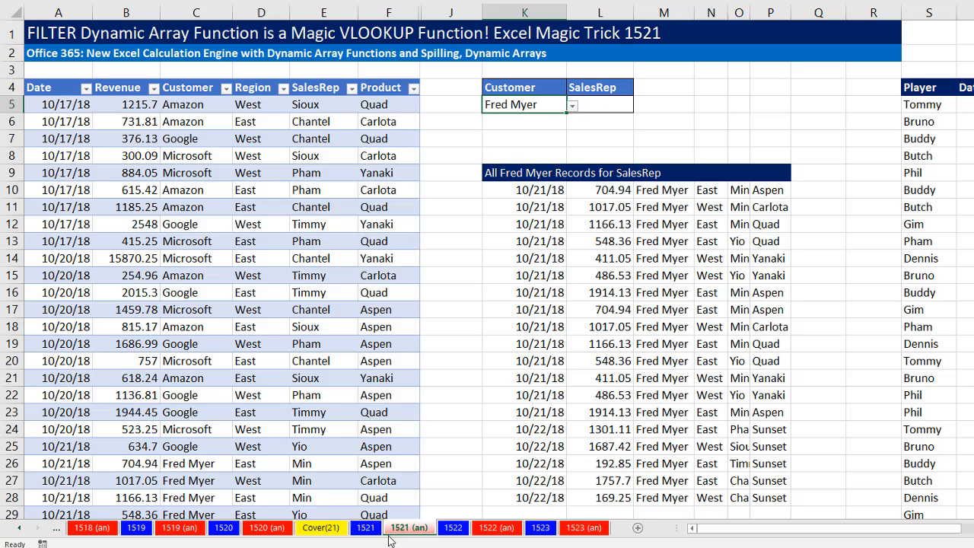
- Switch to sheet 1521 and view the old INDEX/SMALL/COUNTIFS formula in I10 unchanged
{"action": "left_click", "coordinate": [365, 526]}
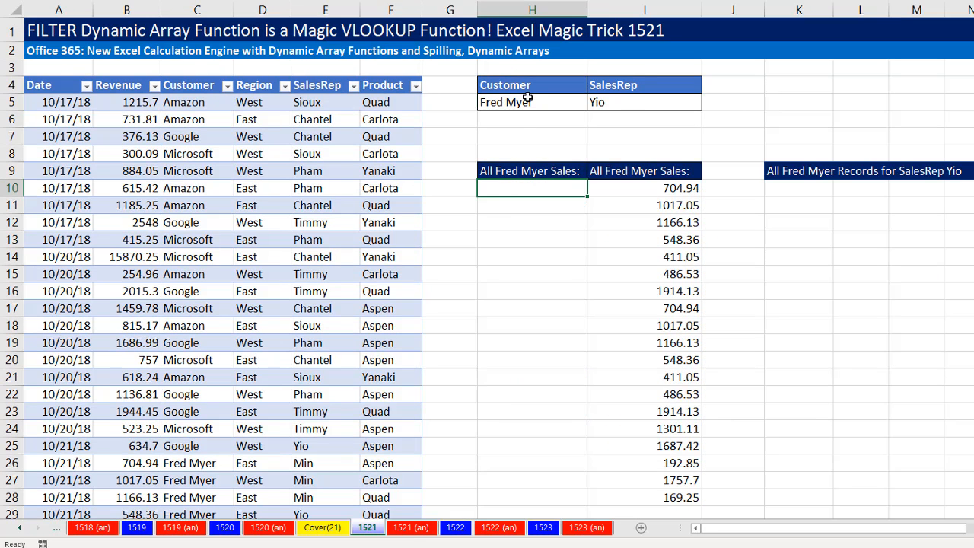
{"action": "mouse_move", "coordinate": [499, 189]}
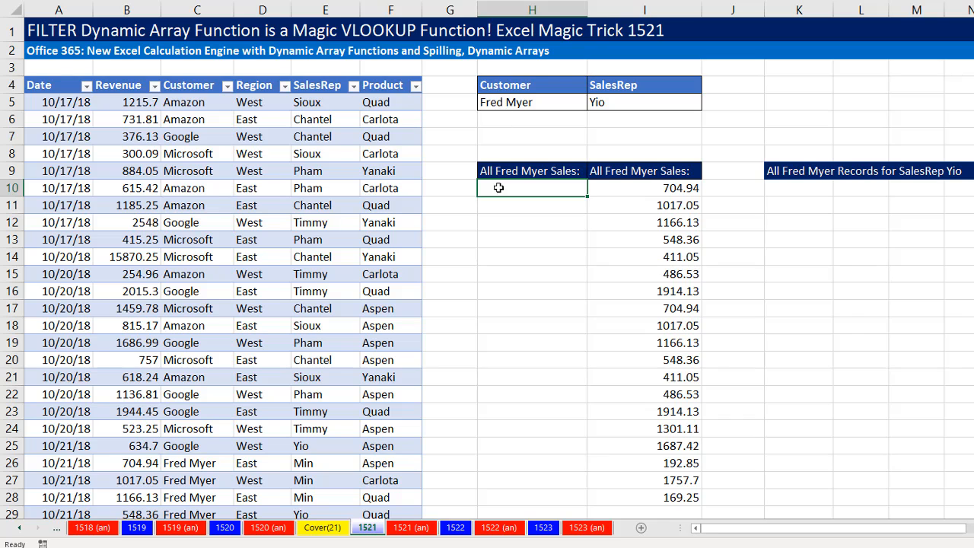
{"action": "mouse_move", "coordinate": [563, 190]}
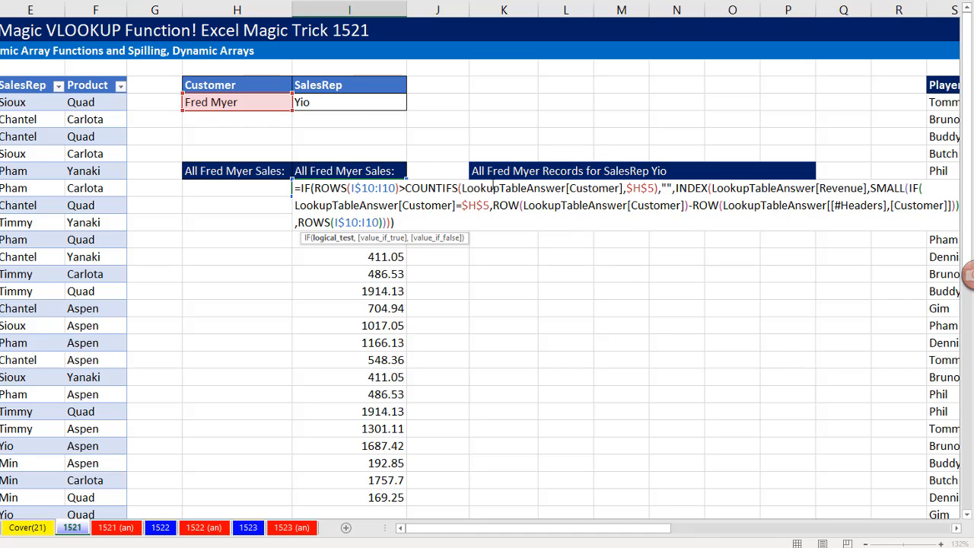
{"action": "key", "text": "Enter"}
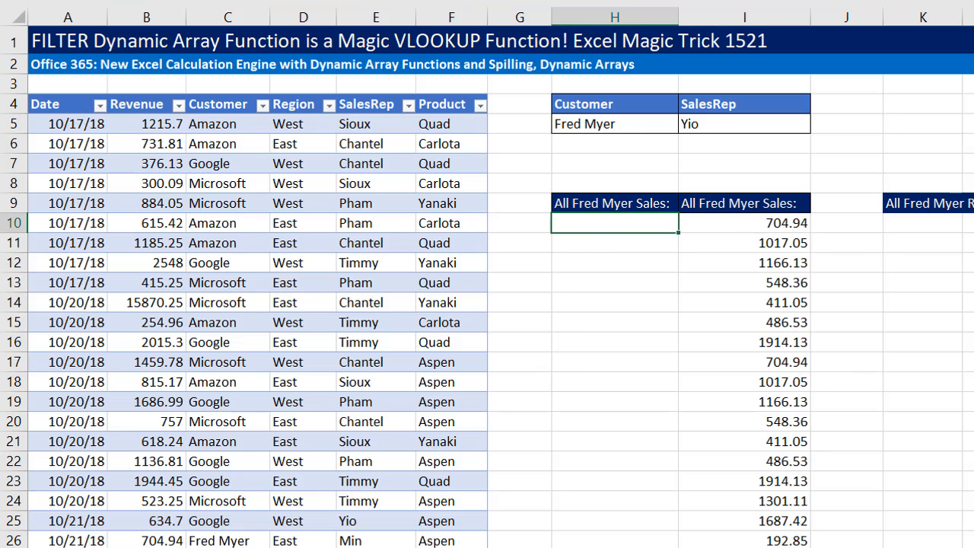
- Enter =FILTER(LookupTable[Revenue],LookupTable[Customer]=H5) in H10 to spill Fred Myer revenues
{"action": "type", "text": "=FILTER("}
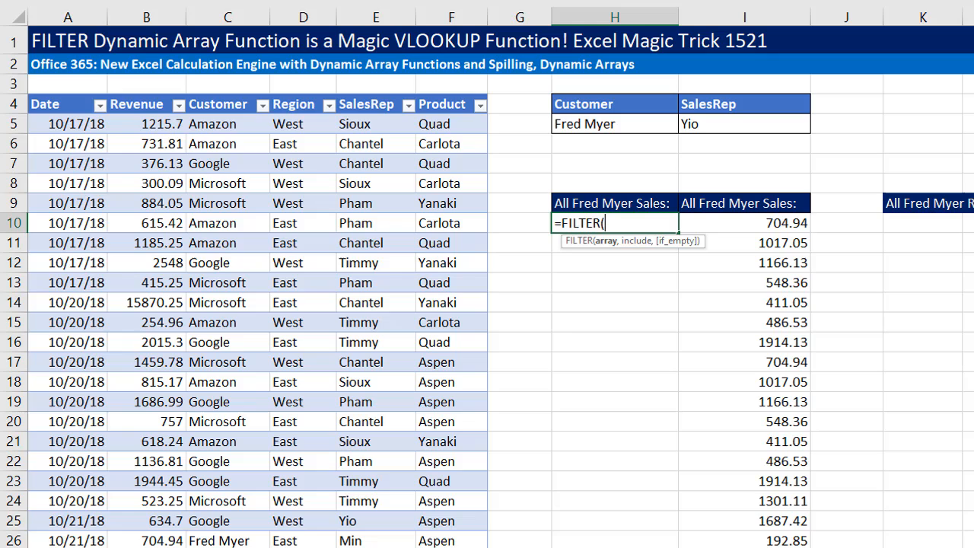
{"action": "mouse_move", "coordinate": [216, 123]}
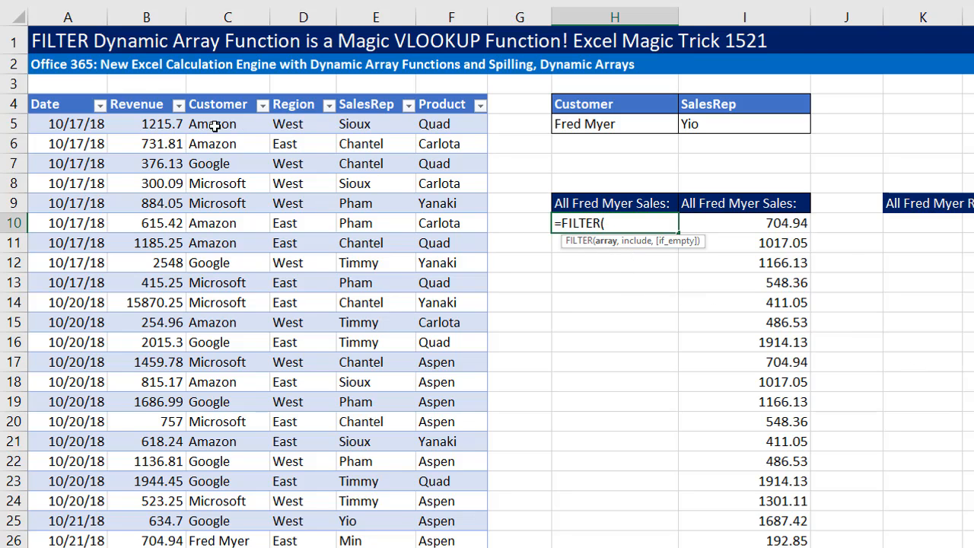
{"action": "left_click", "coordinate": [137, 104]}
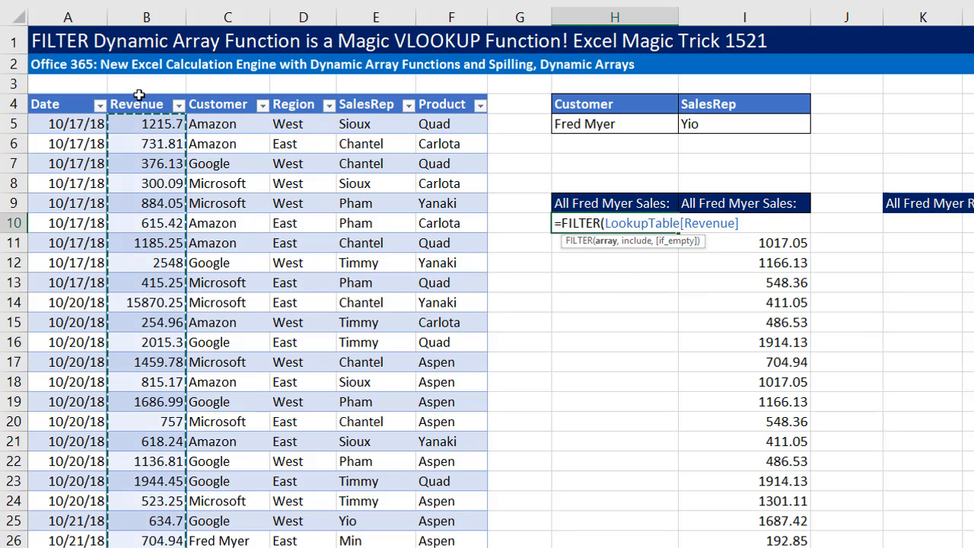
{"action": "type", "text": ","}
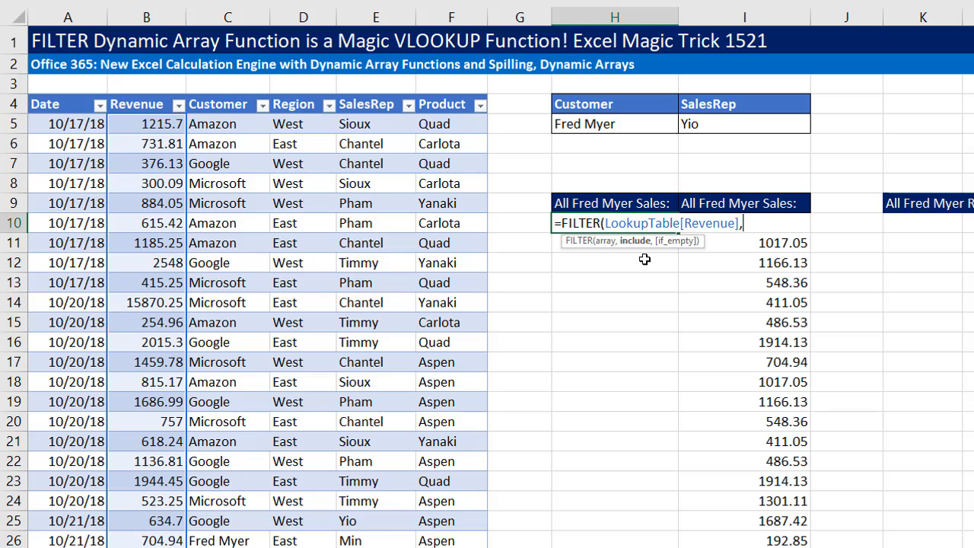
{"action": "mouse_move", "coordinate": [362, 163]}
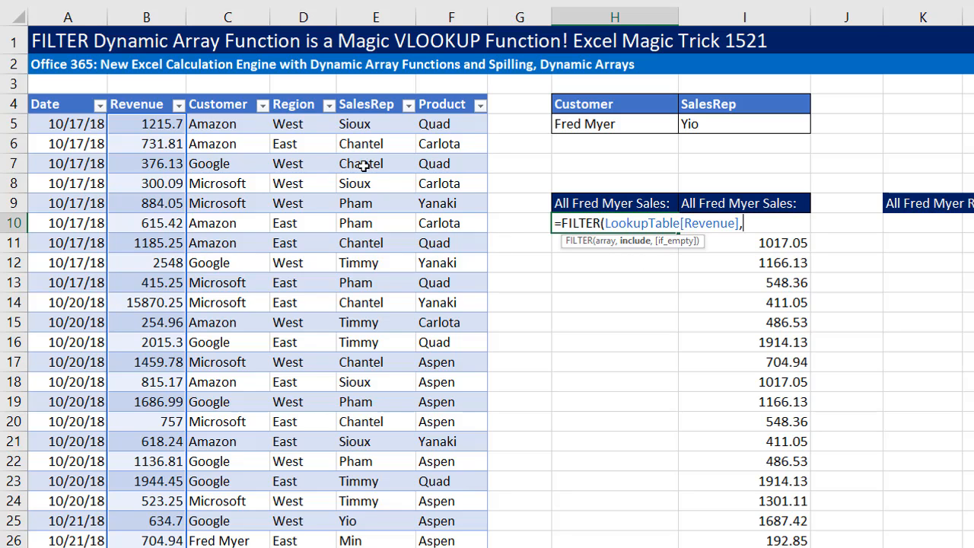
{"action": "type", "text": "LookupTable[Customer]"}
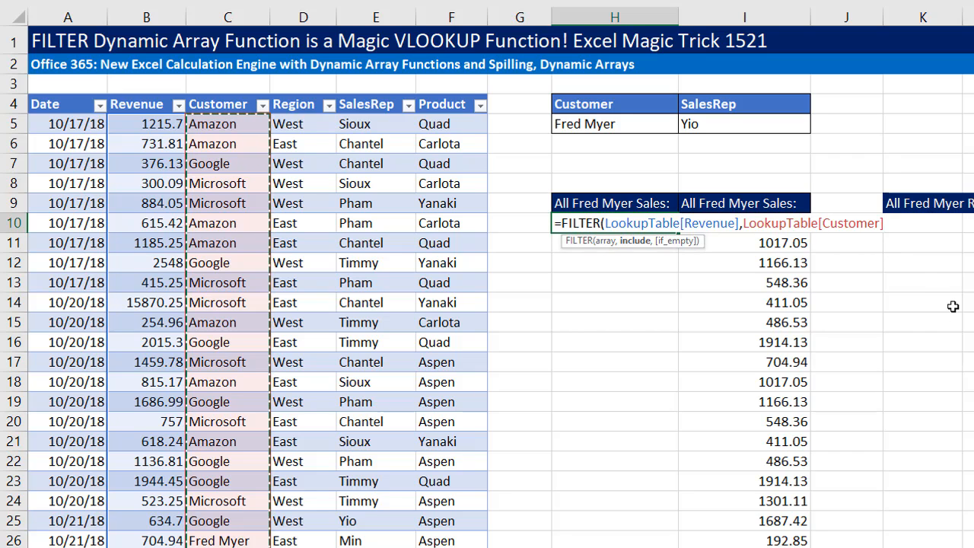
{"action": "type", "text": "="}
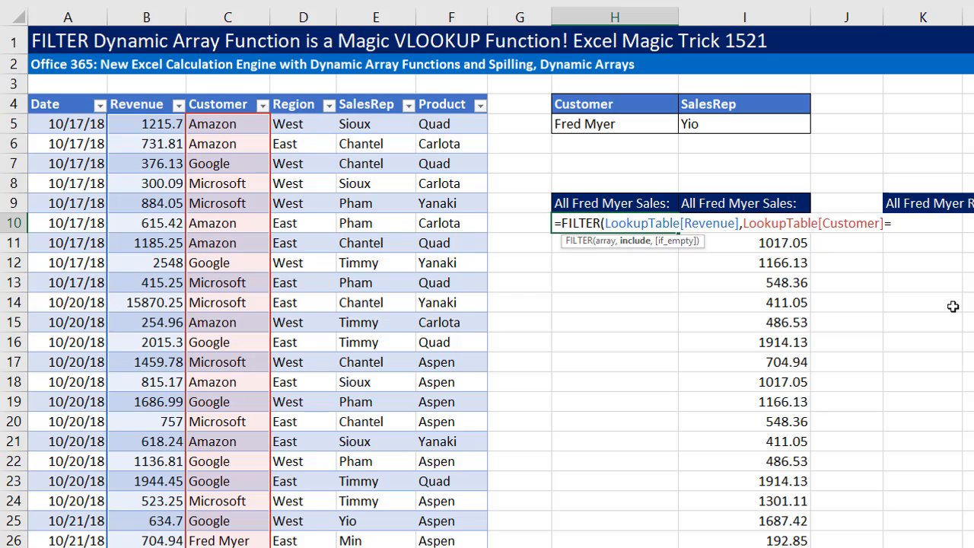
{"action": "left_click", "coordinate": [615, 123]}
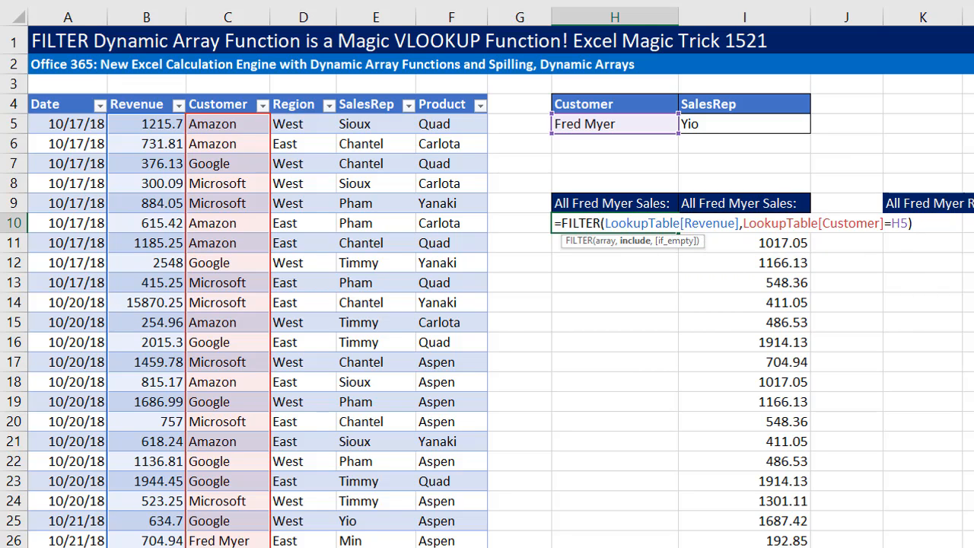
{"action": "key", "text": "Enter"}
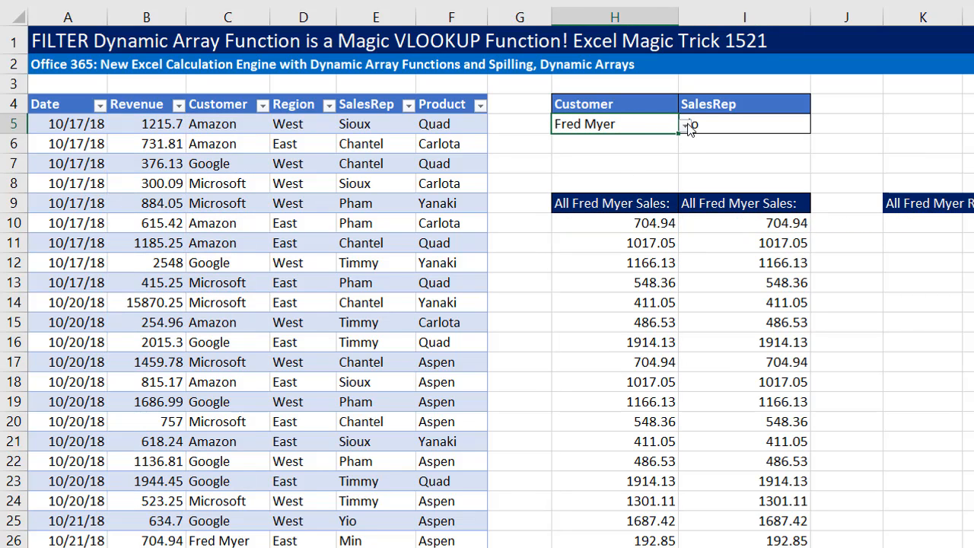
{"action": "type", "text": "Amazon"}
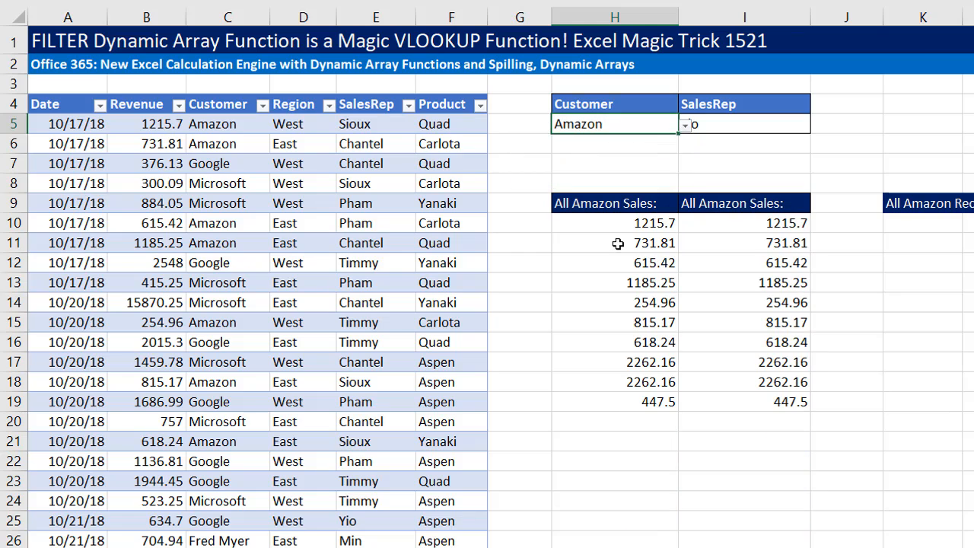
{"action": "mouse_move", "coordinate": [621, 353]}
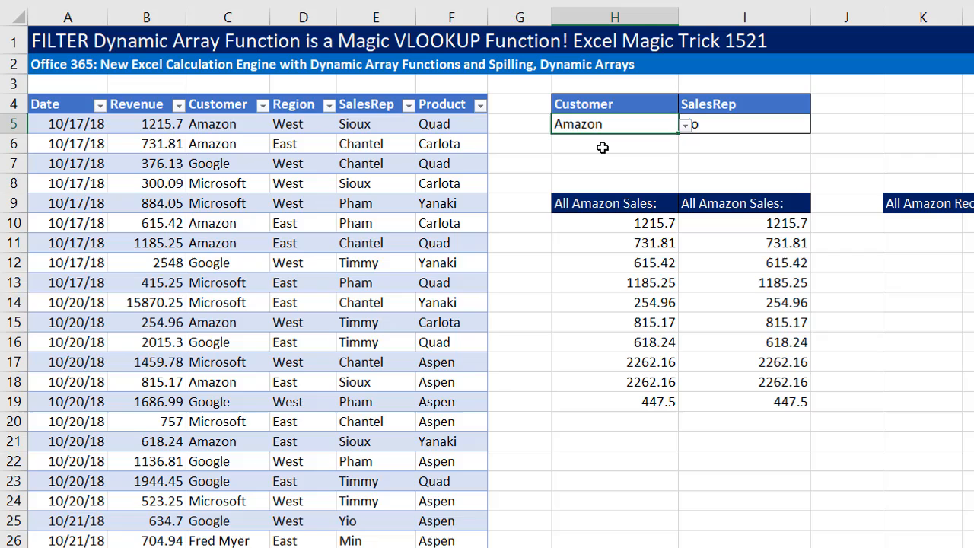
{"action": "mouse_move", "coordinate": [613, 386]}
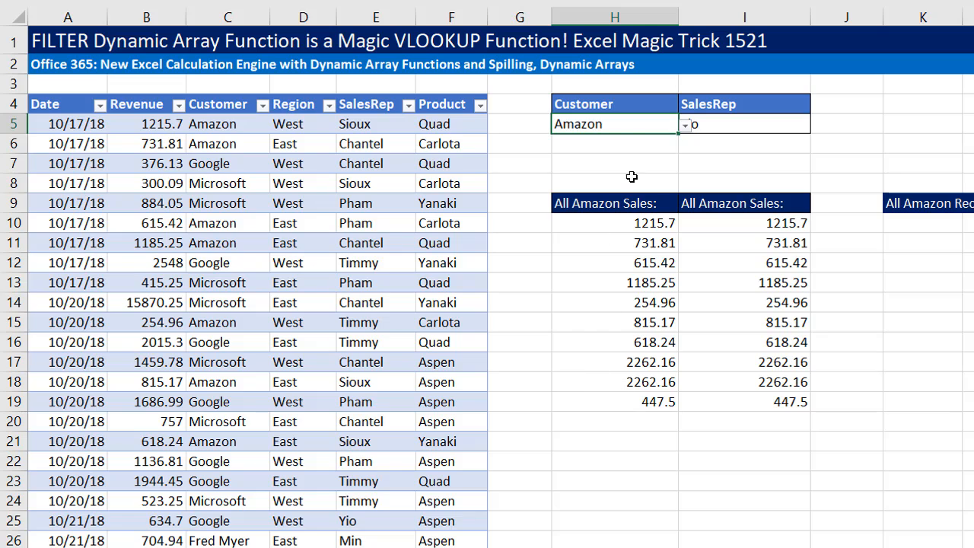
{"action": "mouse_move", "coordinate": [606, 147]}
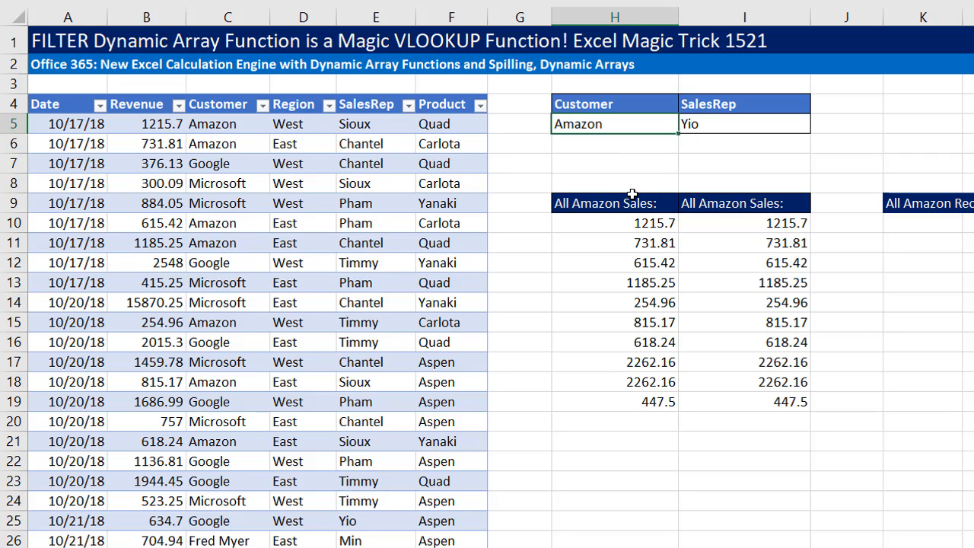
{"action": "mouse_move", "coordinate": [664, 155]}
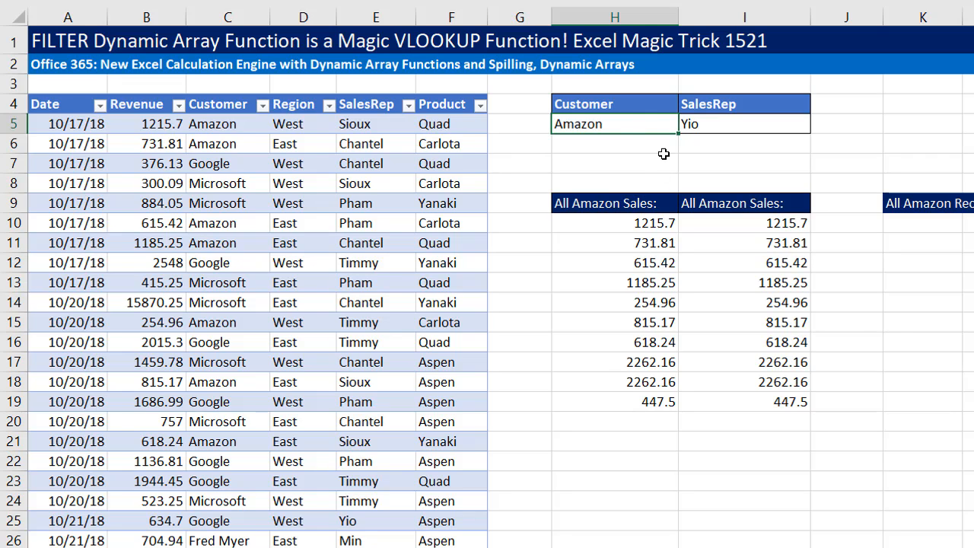
{"action": "type", "text": "Fred Myer"}
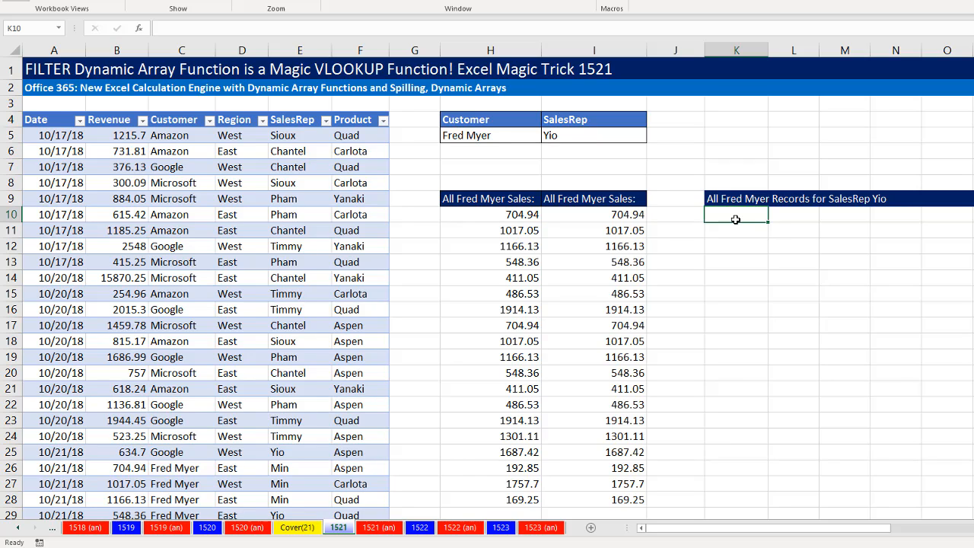
- Build FILTER(LookupTable,(LookupTable[Customer]=H5)*(LookupTable[SalesRep]=I5)) in K10
{"action": "type", "text": "=fi"}
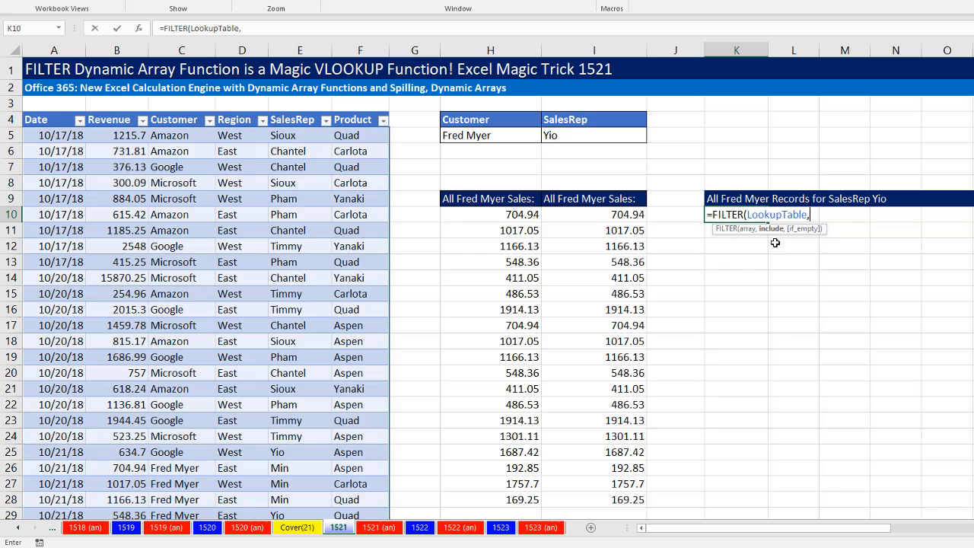
{"action": "mouse_move", "coordinate": [657, 258]}
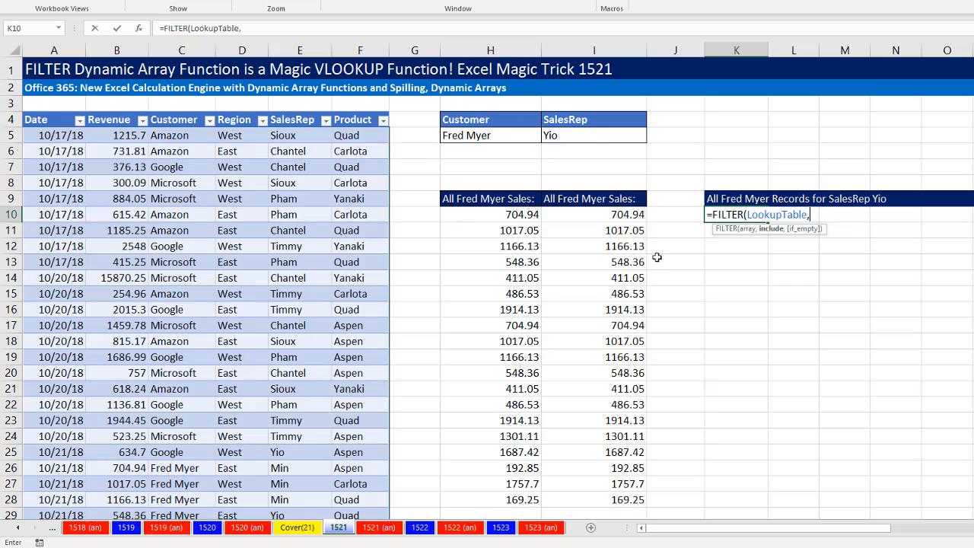
{"action": "mouse_move", "coordinate": [700, 286]}
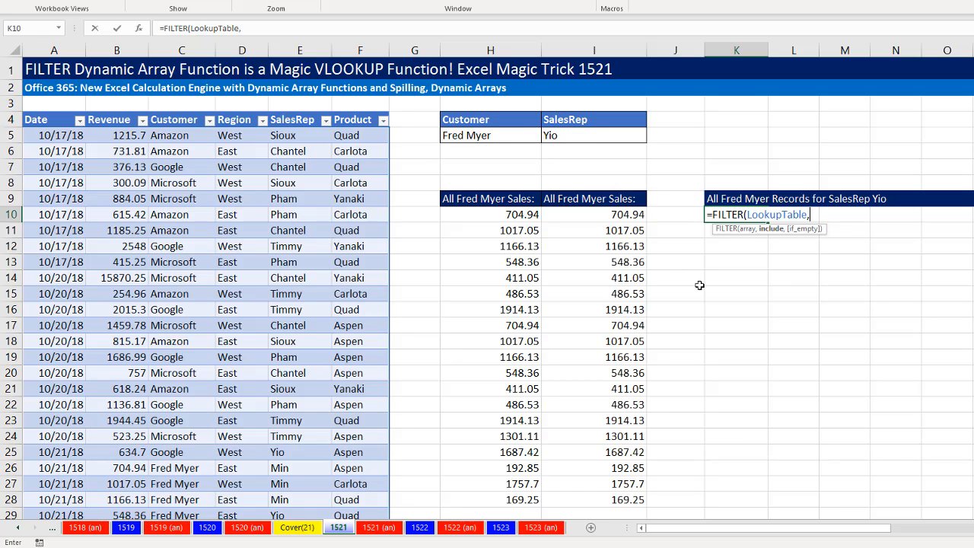
{"action": "type", "text": "(("}
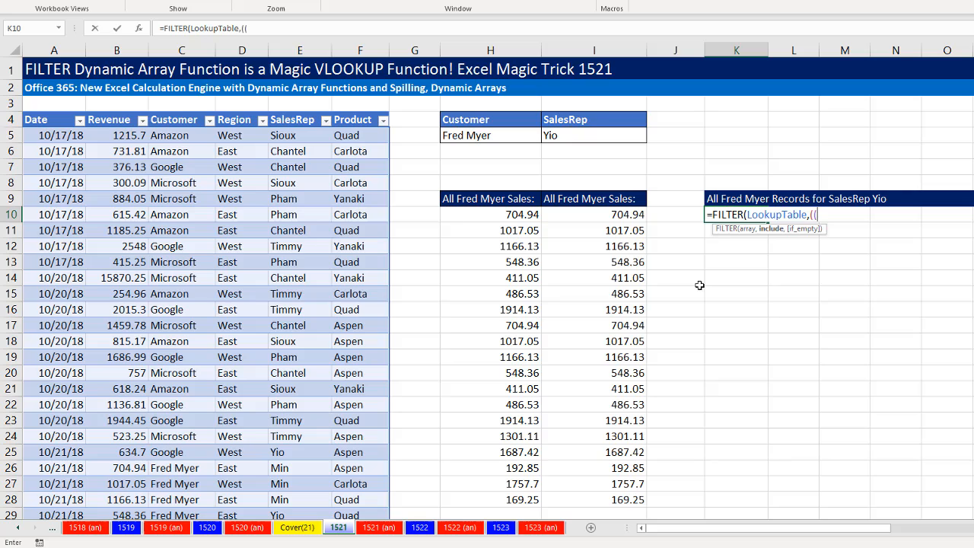
{"action": "left_click", "coordinate": [173, 119]}
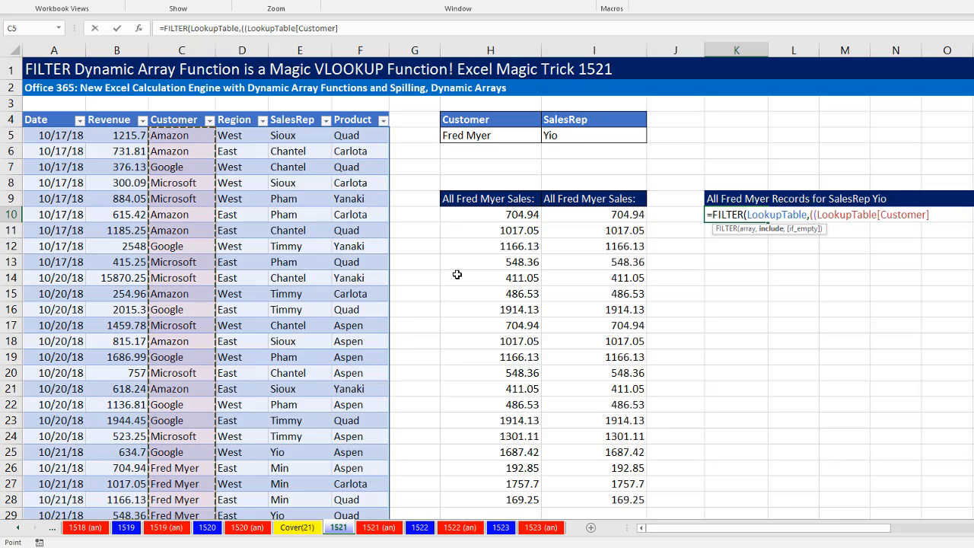
{"action": "left_click", "coordinate": [490, 134]}
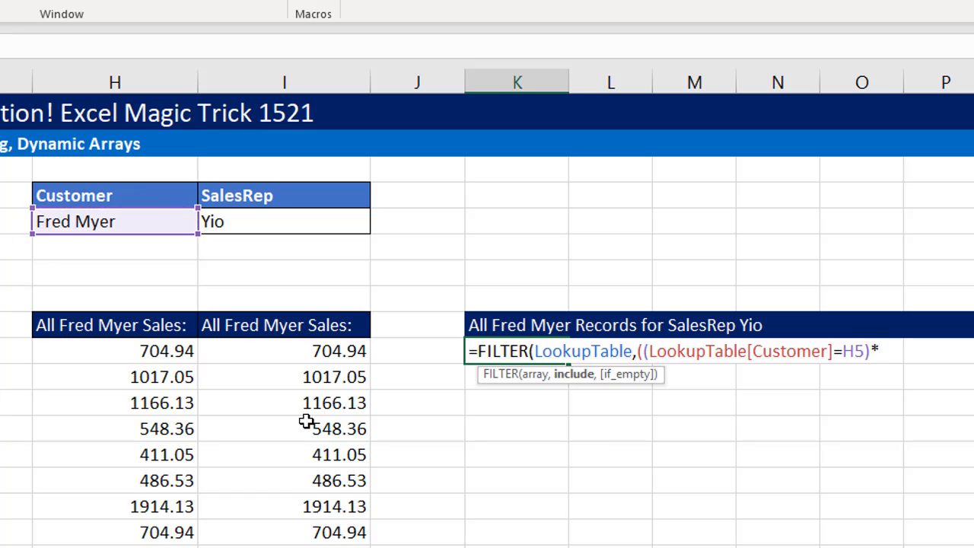
{"action": "type", "text": "(LookupTable[SalesRep"}
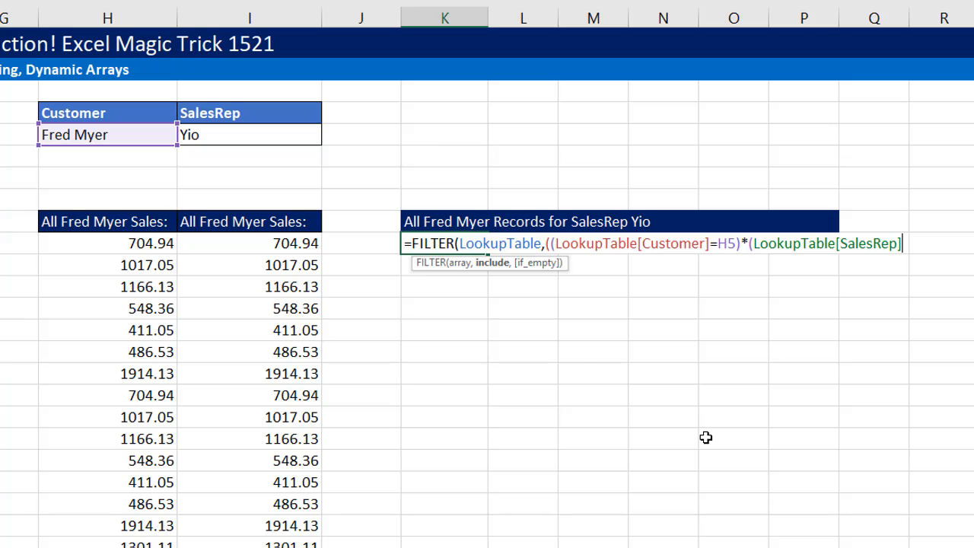
{"action": "left_click", "coordinate": [250, 134]}
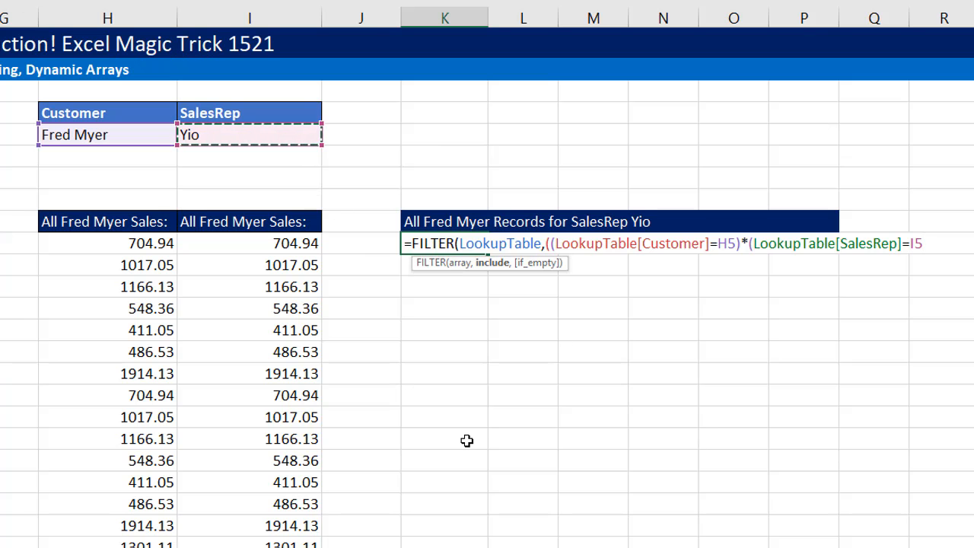
{"action": "type", "text": ")"}
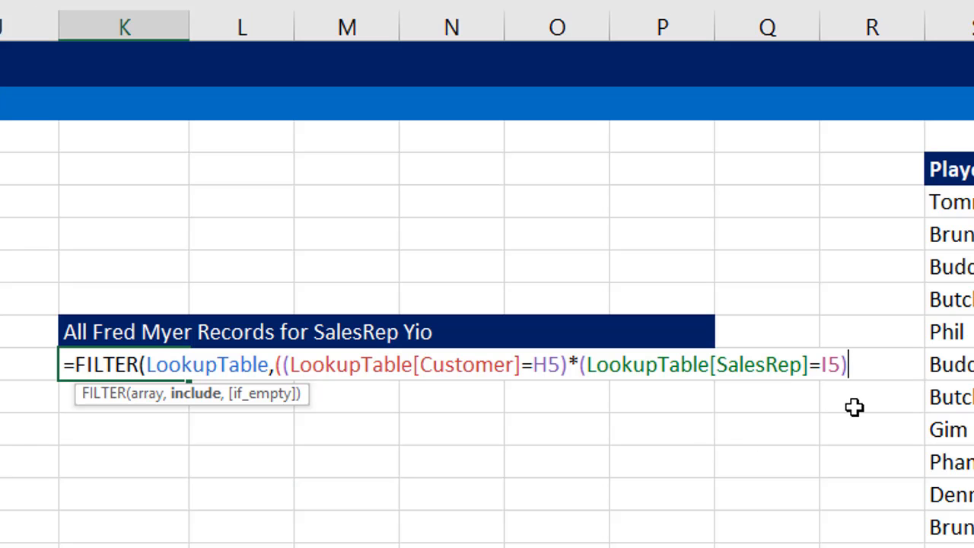
{"action": "type", "text": ")"}
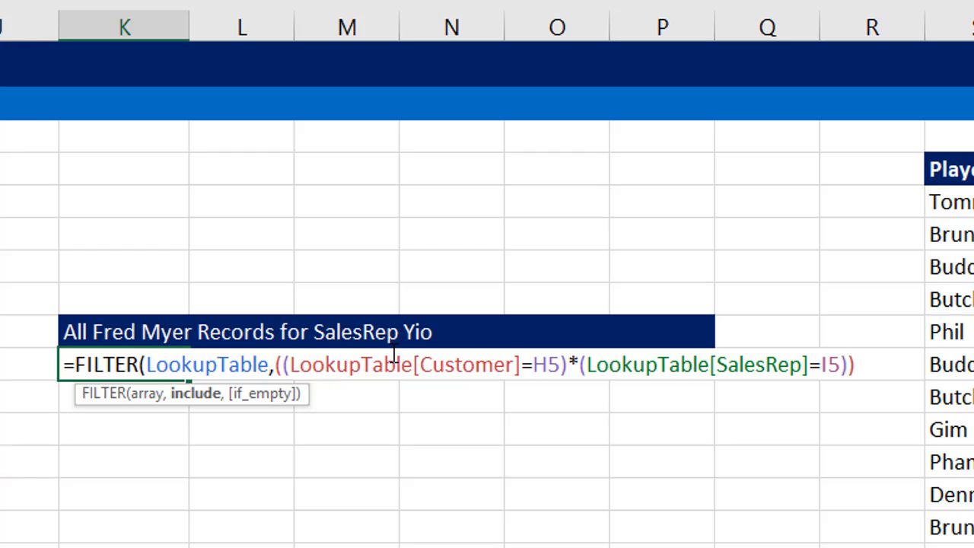
{"action": "mouse_move", "coordinate": [194, 395]}
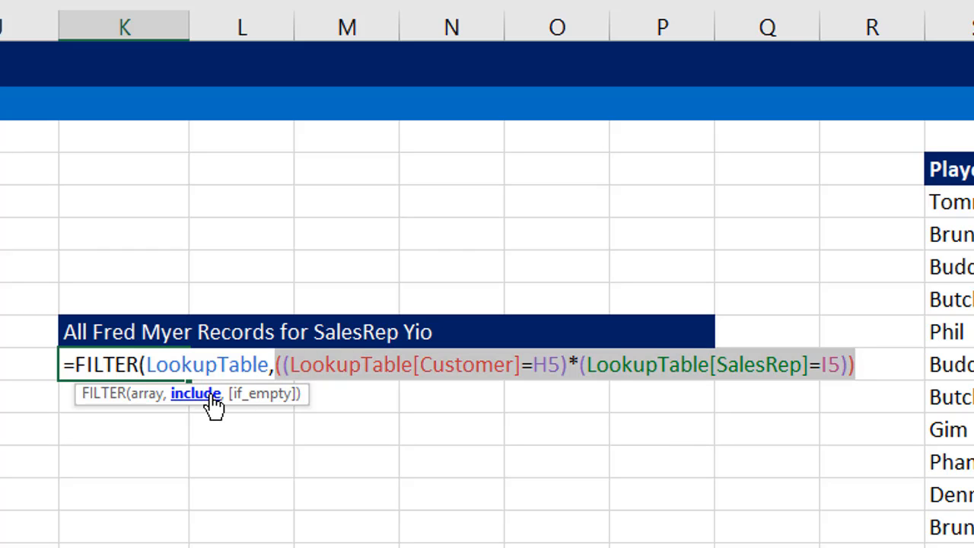
- Check the include argument evaluates to ones and zeros, then add the "None" fallback
{"action": "key", "text": "F9"}
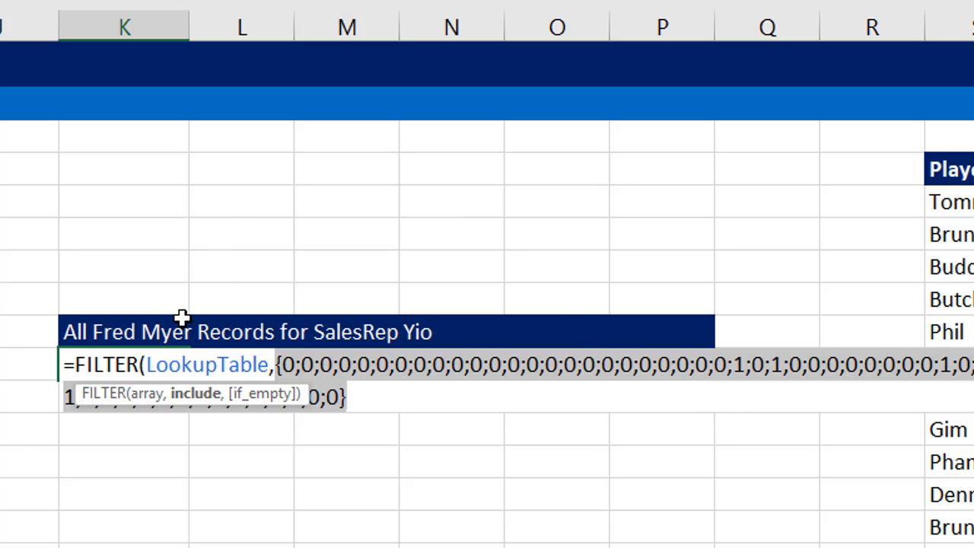
{"action": "key", "text": "Ctrl+z"}
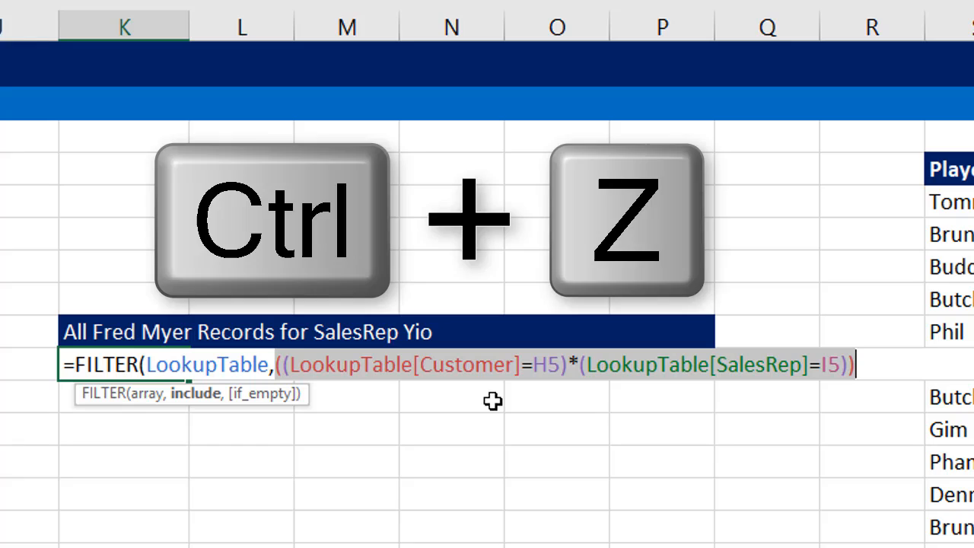
{"action": "key", "text": "Ctrl+z"}
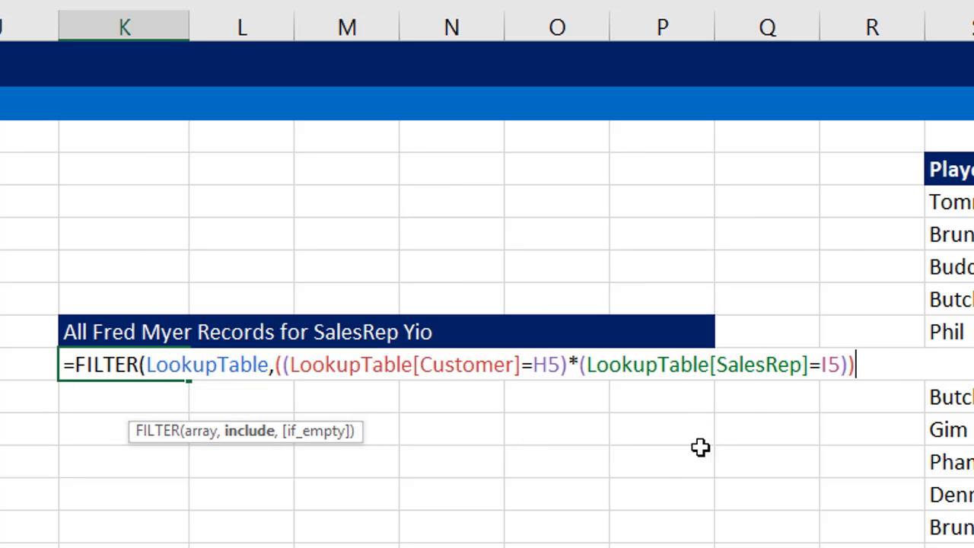
{"action": "type", "text": ","}
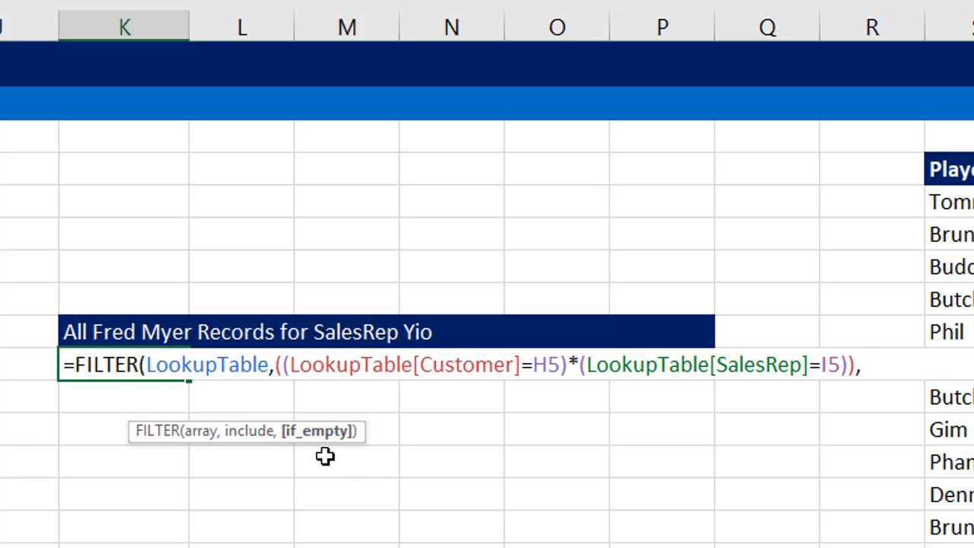
{"action": "type", "text": "\""}
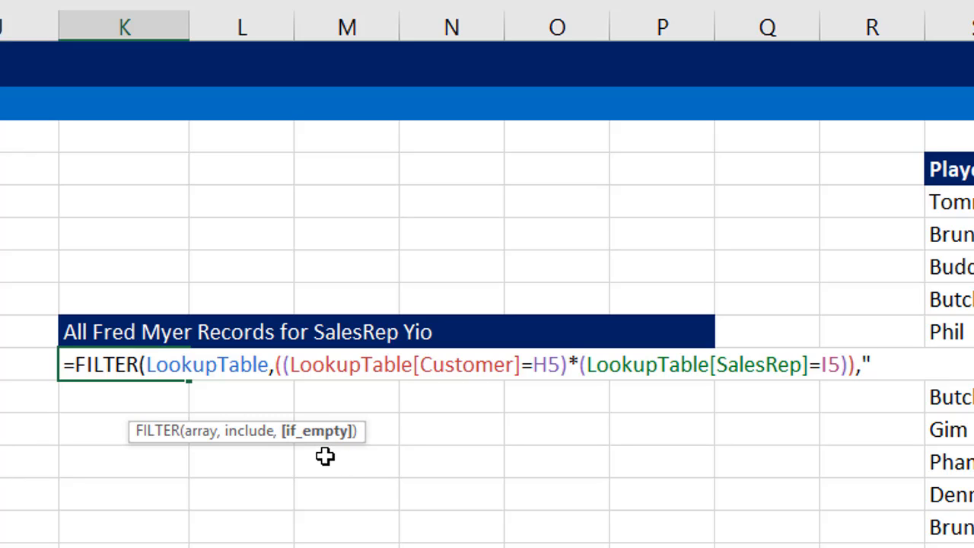
{"action": "type", "text": "None\")"}
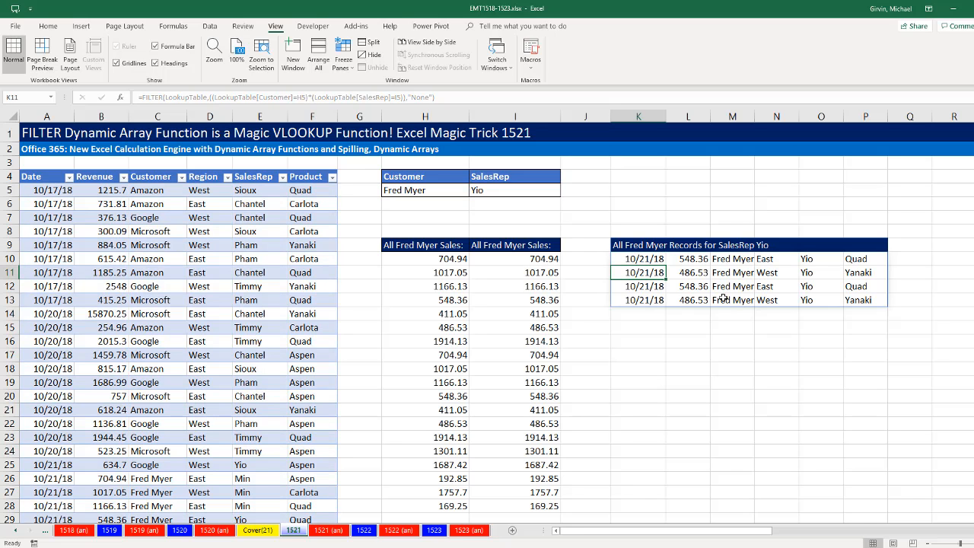
- Try other customer and sales rep criteria from the dropdowns, then clear H5 to see #CALC!
{"action": "double_click", "coordinate": [639, 258]}
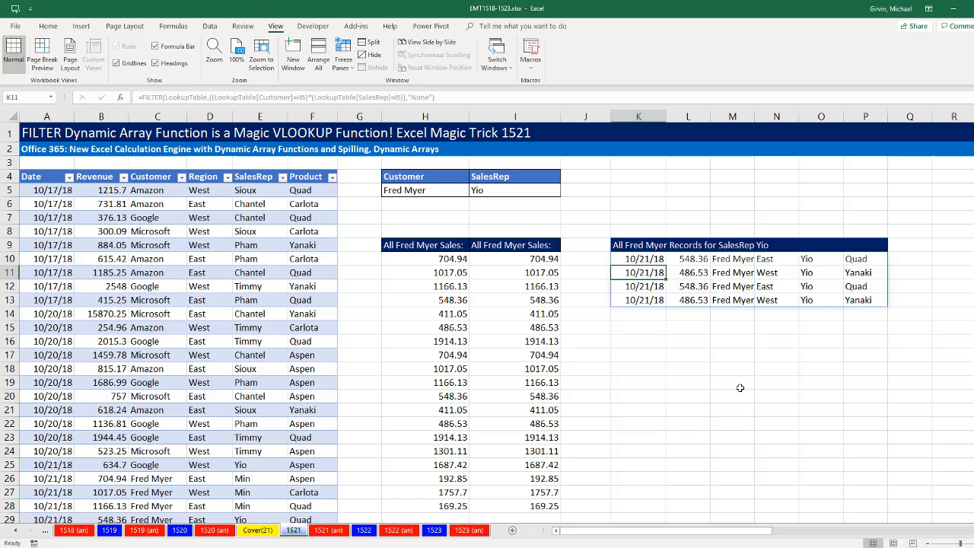
{"action": "left_click", "coordinate": [511, 189]}
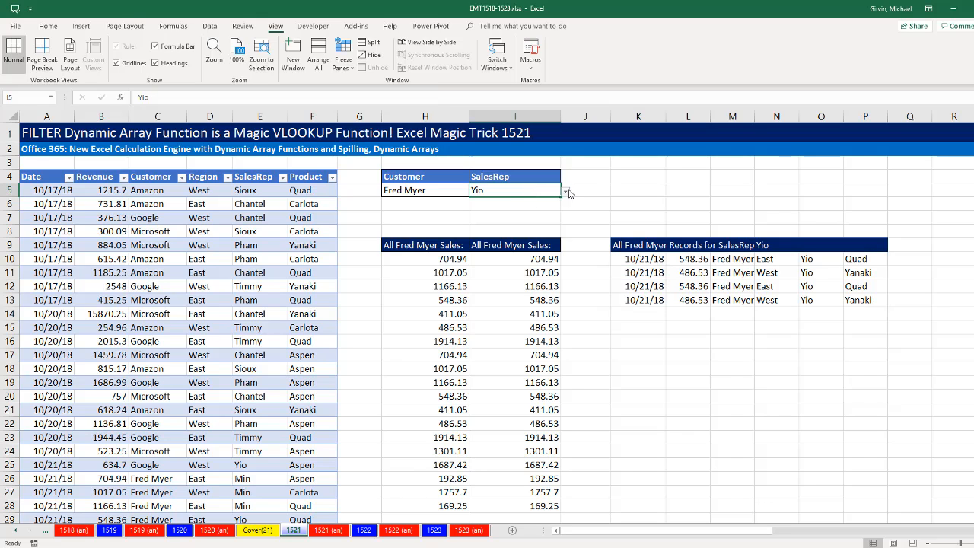
{"action": "left_click", "coordinate": [565, 191]}
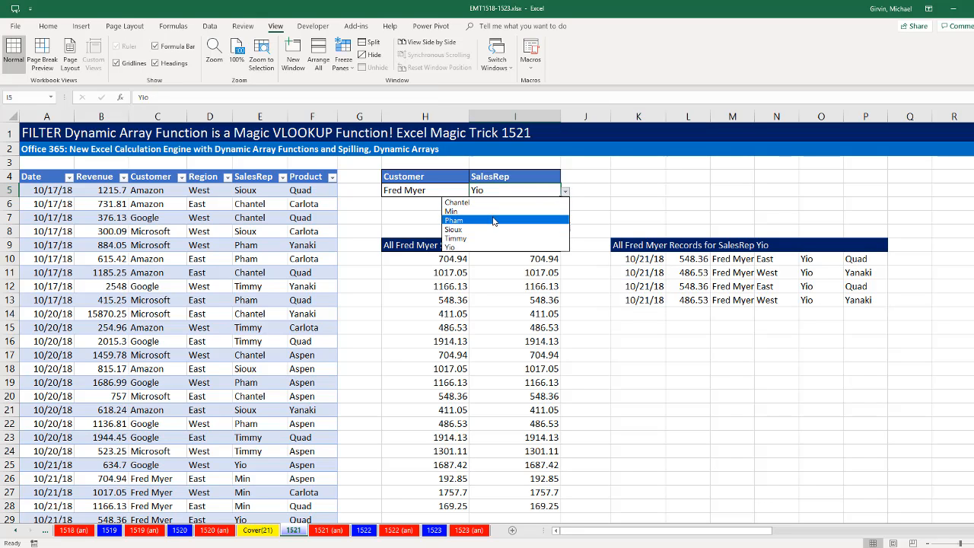
{"action": "mouse_move", "coordinate": [493, 222]}
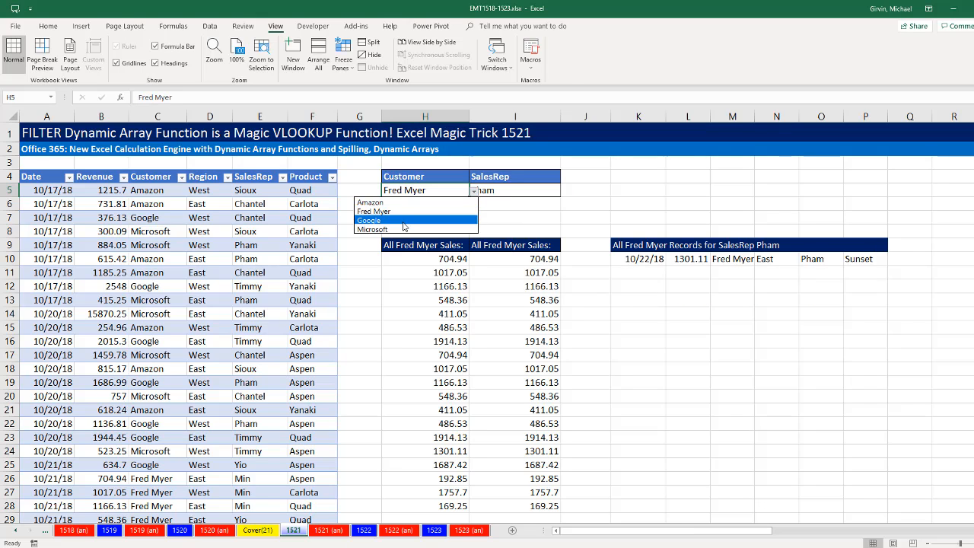
{"action": "left_click", "coordinate": [371, 230]}
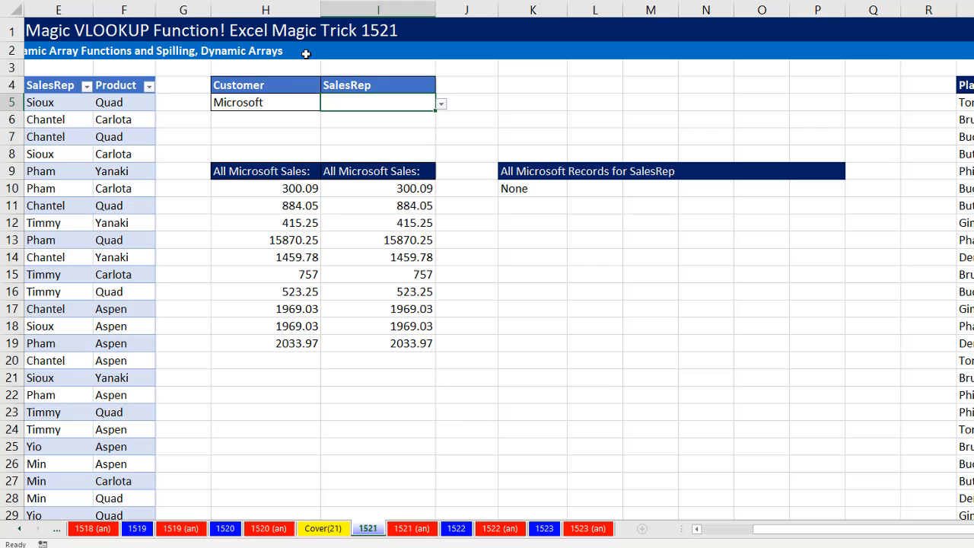
{"action": "left_click", "coordinate": [265, 102]}
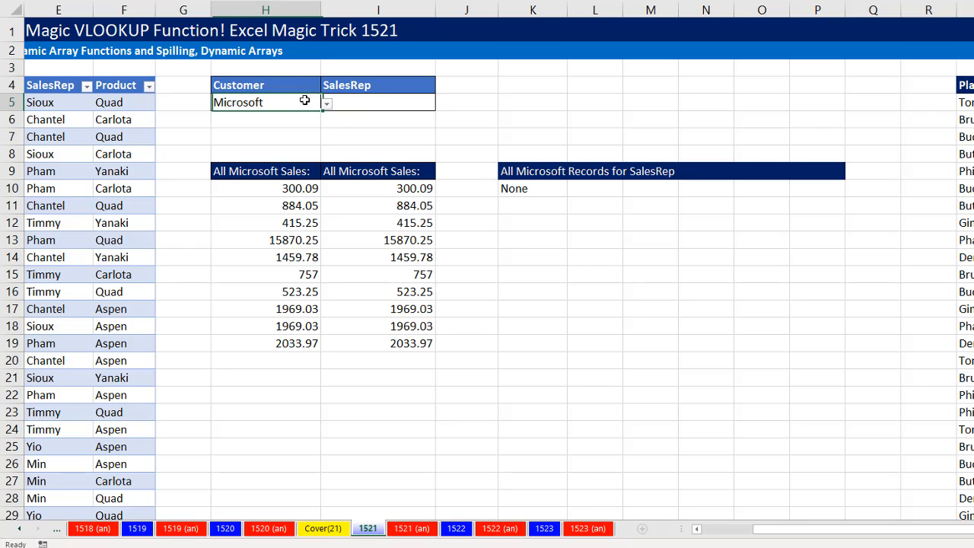
{"action": "key", "text": "Delete"}
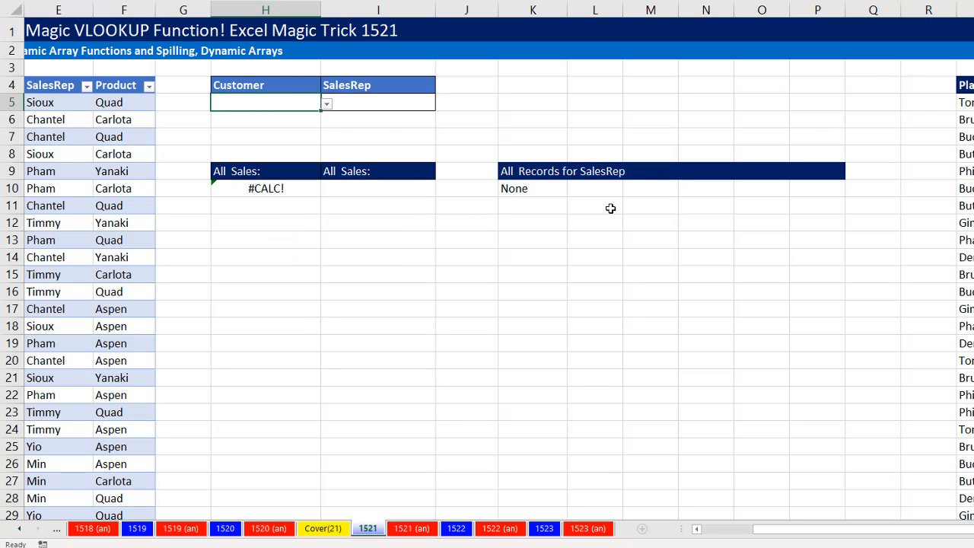
{"action": "mouse_move", "coordinate": [600, 203]}
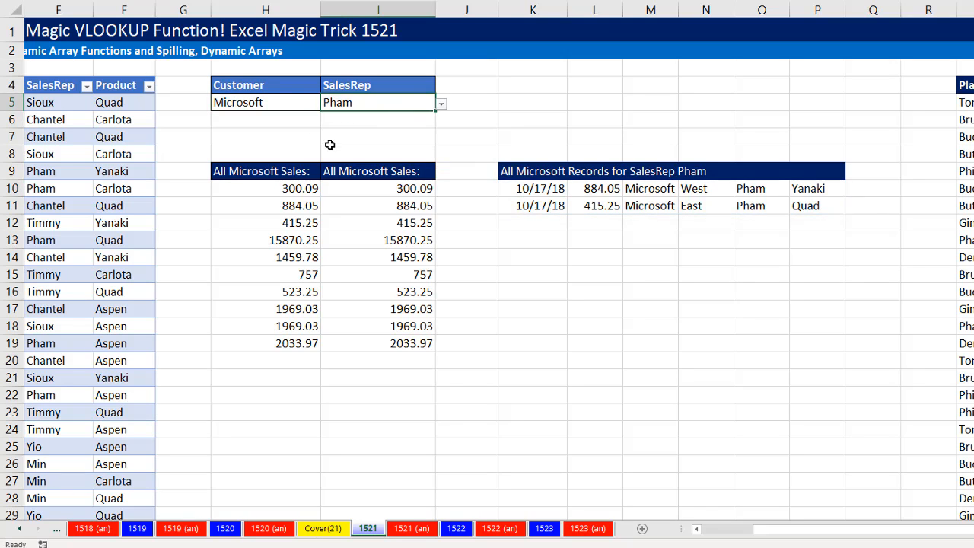
{"action": "mouse_move", "coordinate": [451, 115]}
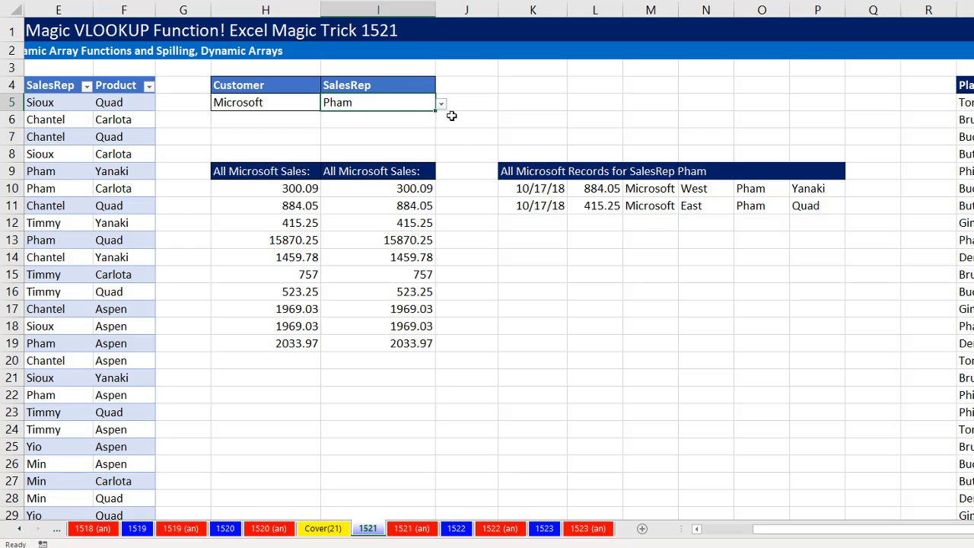
{"action": "mouse_move", "coordinate": [504, 174]}
{"action": "type", "text": "Joe McDaid and Roger Govier"}
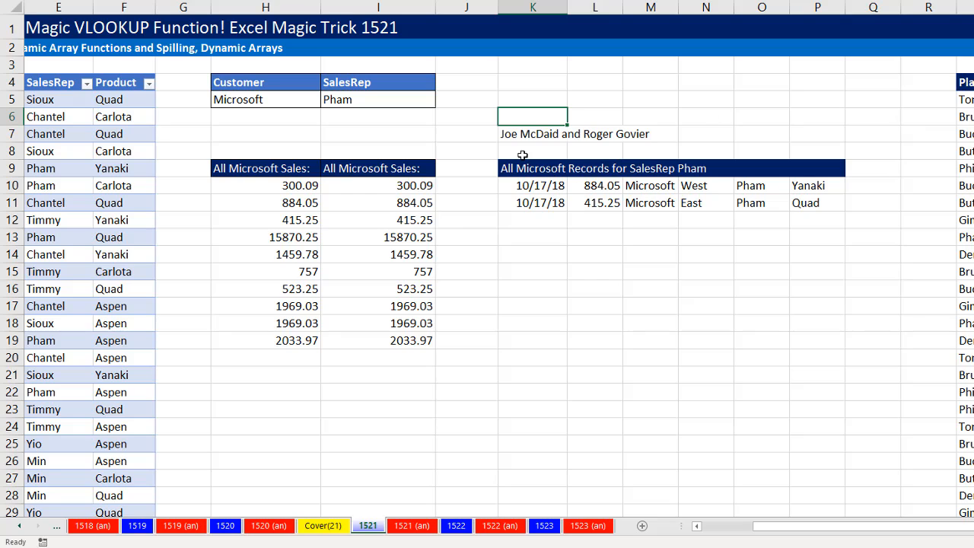
{"action": "mouse_move", "coordinate": [631, 164]}
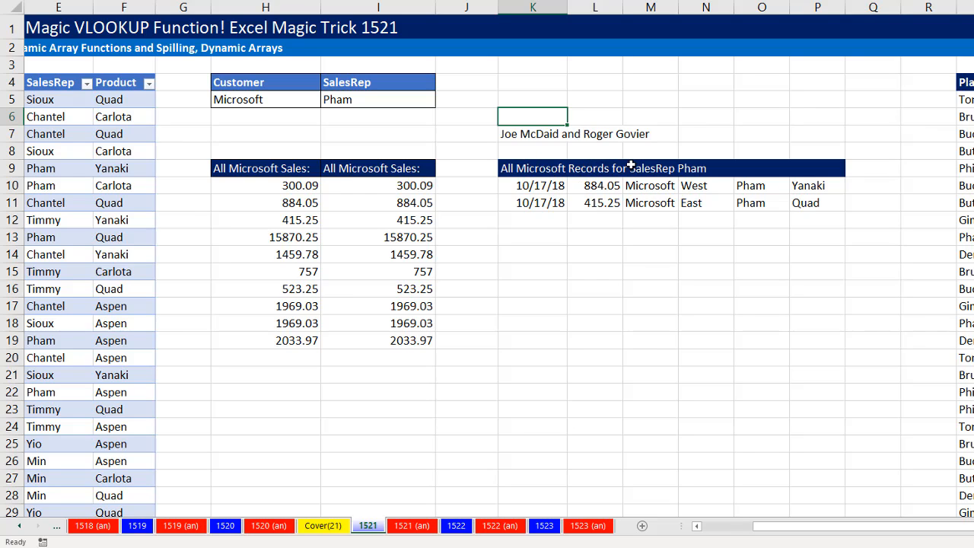
- Reopen the K10 FILTER records formula for Microsoft and Pham to revise it
{"action": "left_click", "coordinate": [533, 186]}
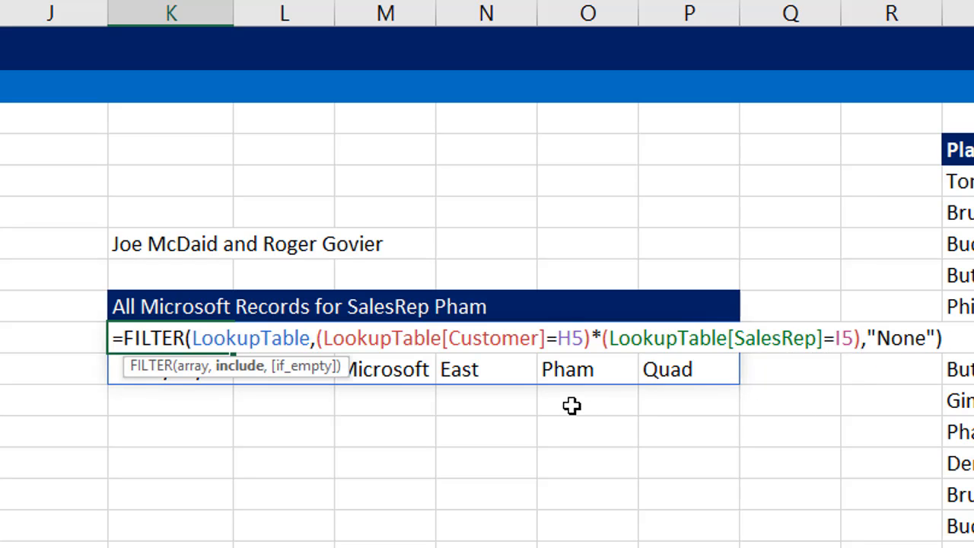
{"action": "mouse_move", "coordinate": [329, 339]}
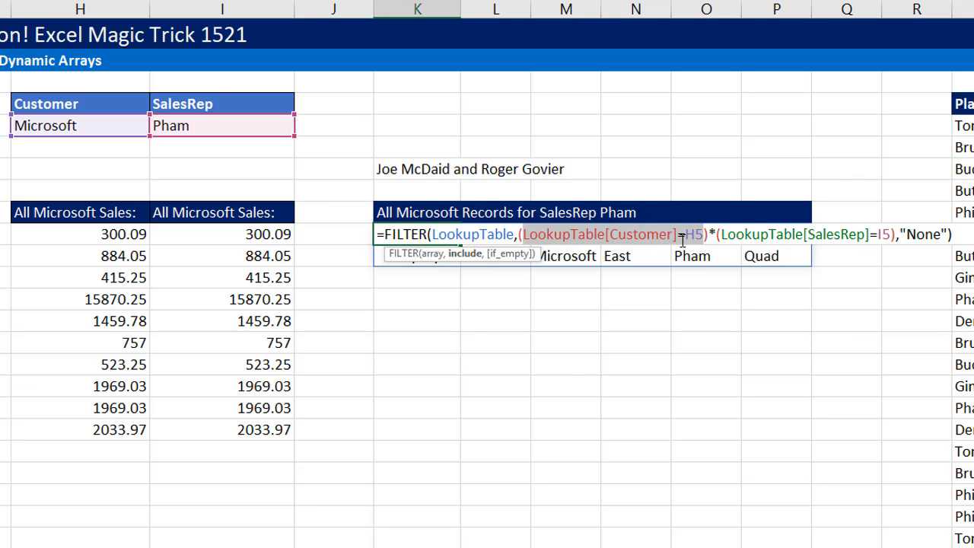
{"action": "mouse_move", "coordinate": [646, 188]}
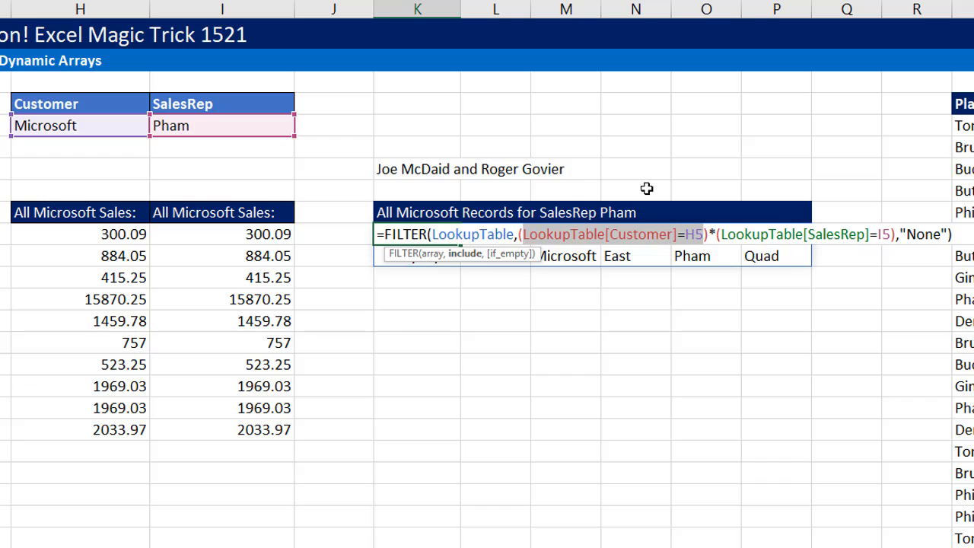
{"action": "mouse_move", "coordinate": [463, 264]}
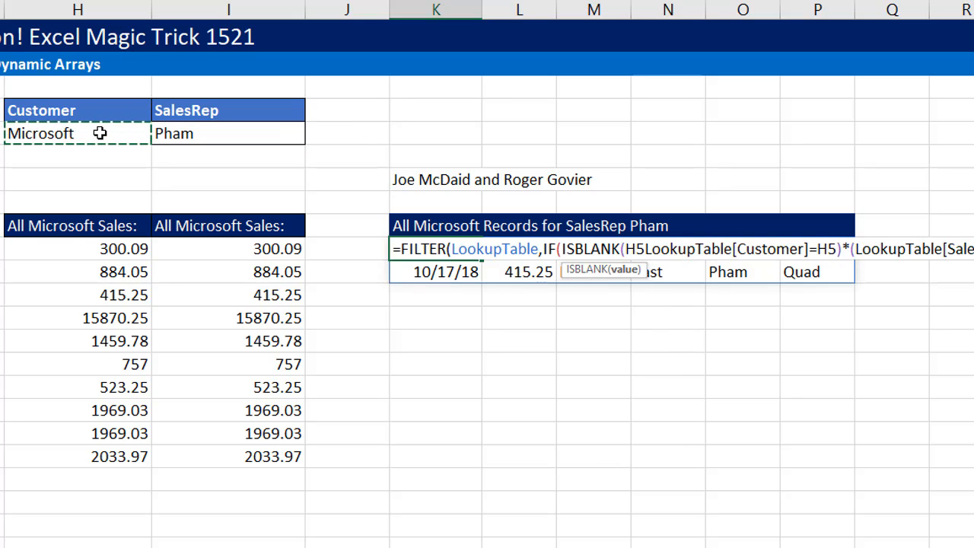
{"action": "mouse_move", "coordinate": [647, 307]}
{"action": "type", "text": ")"}
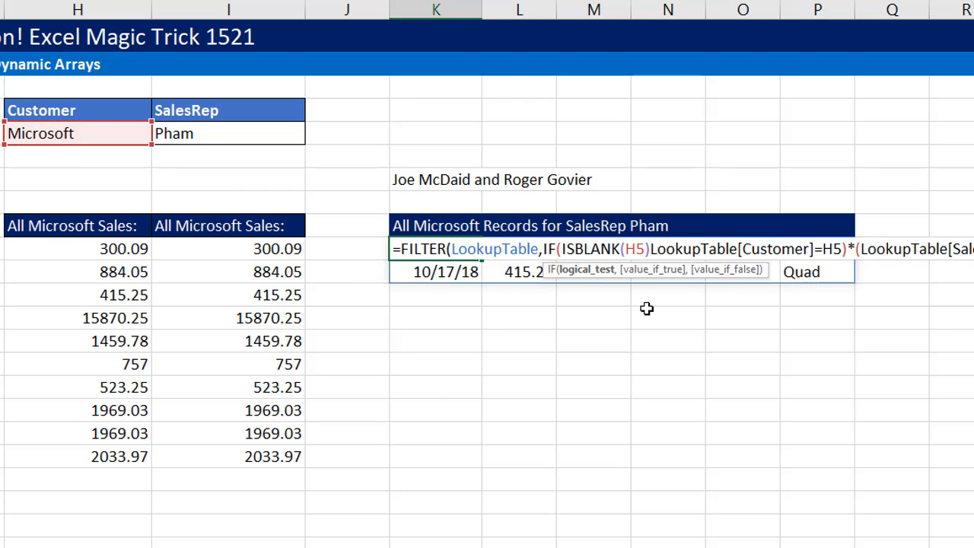
- Wrap the customer test in IF(ISBLANK(H5),SEQUENCE(ROWS(LookupTable[Customer]),,1,0),...)
{"action": "type", "text": ","}
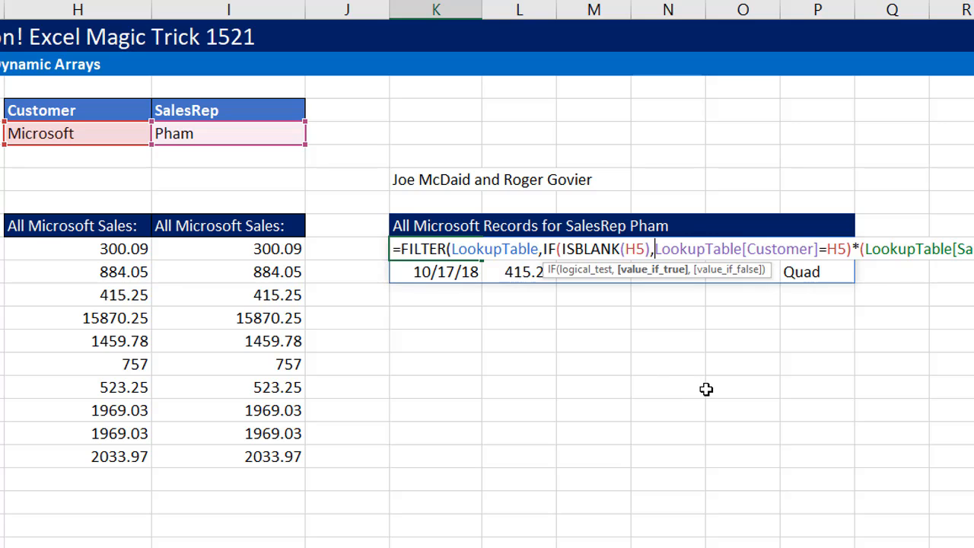
{"action": "type", "text": "seq"}
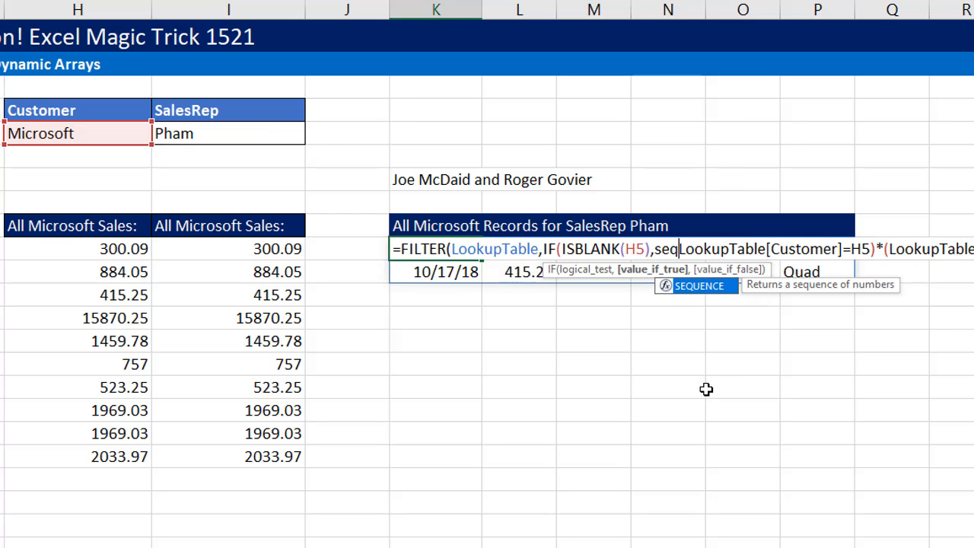
{"action": "key", "text": "Tab"}
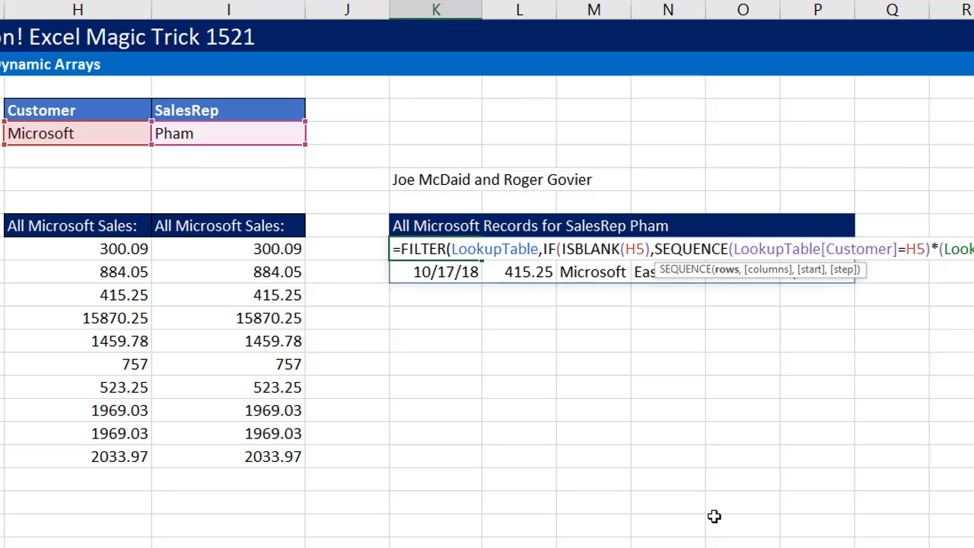
{"action": "type", "text": "row"}
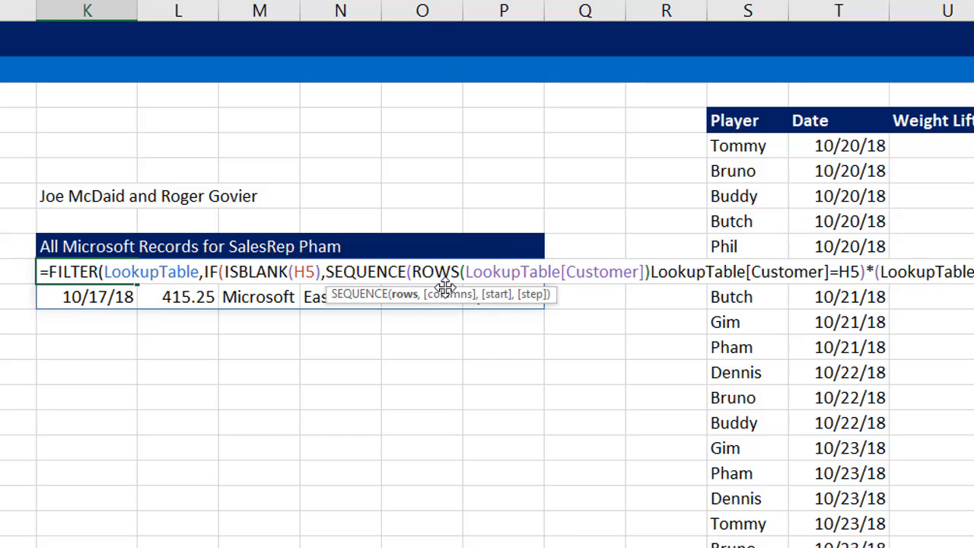
{"action": "mouse_move", "coordinate": [402, 308]}
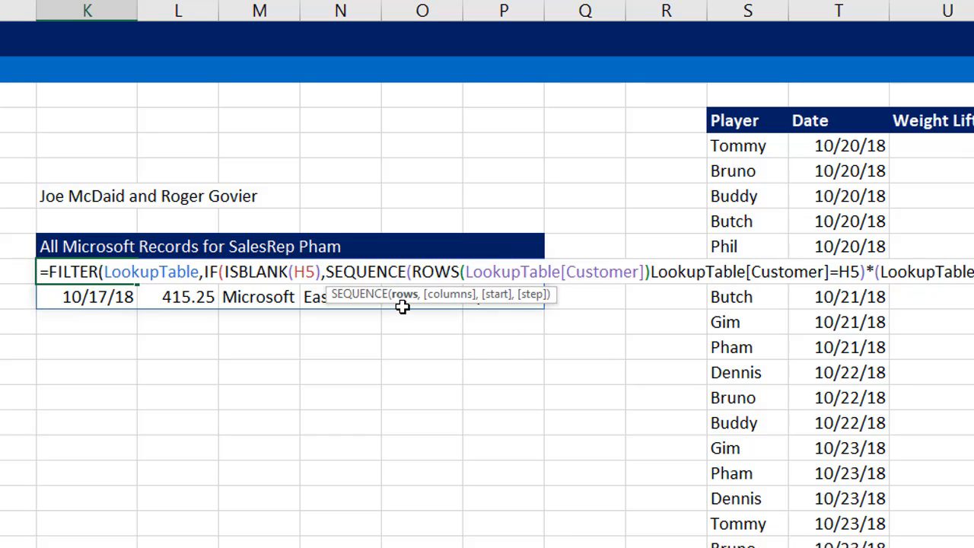
{"action": "mouse_move", "coordinate": [613, 304]}
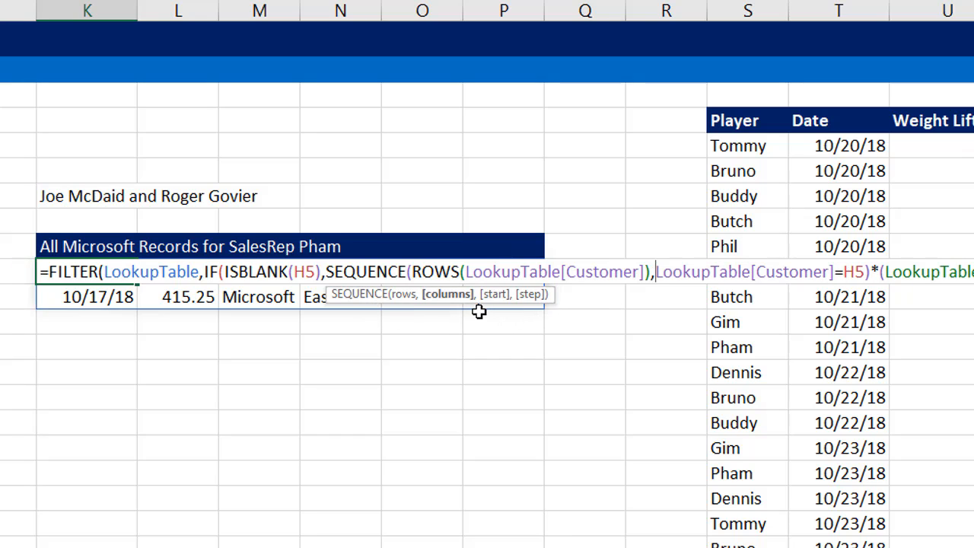
{"action": "type", "text": ","}
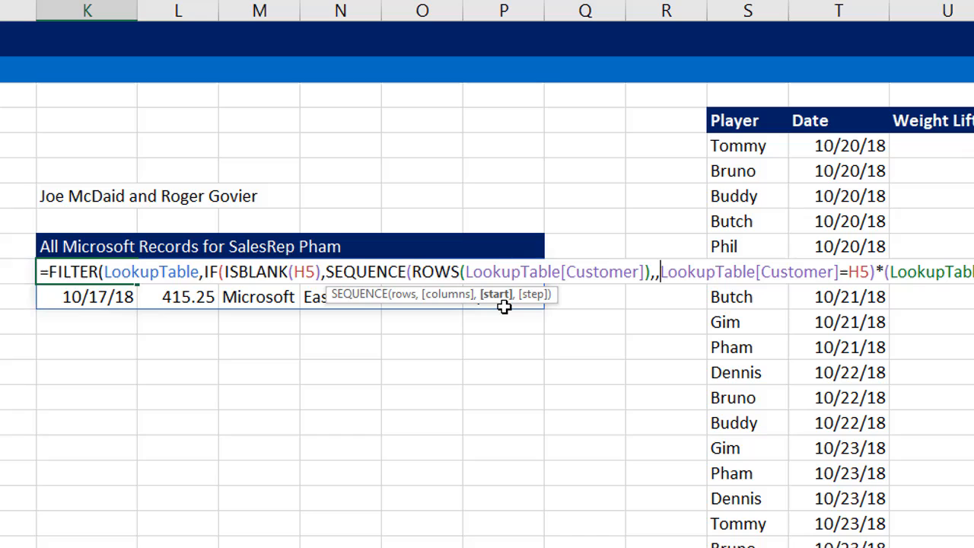
{"action": "type", "text": "1"}
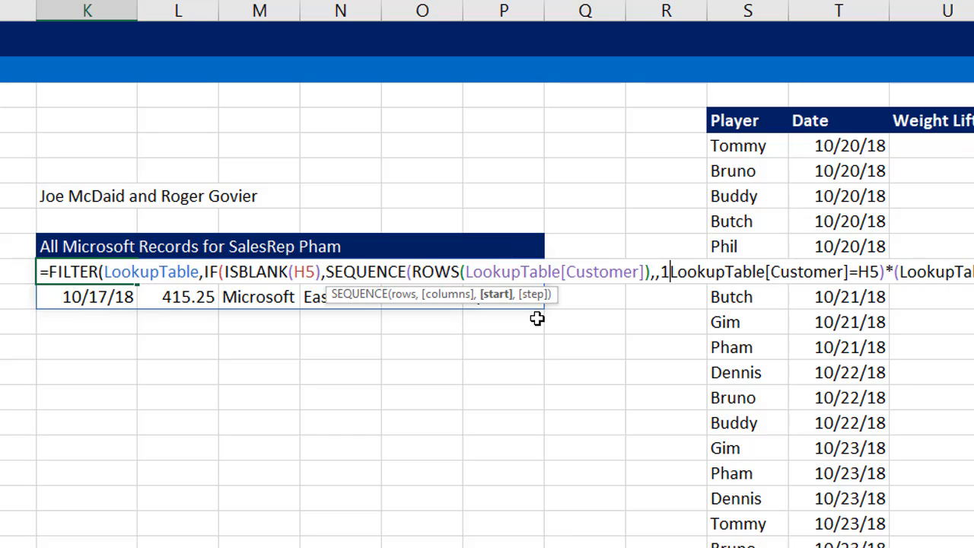
{"action": "type", "text": ","}
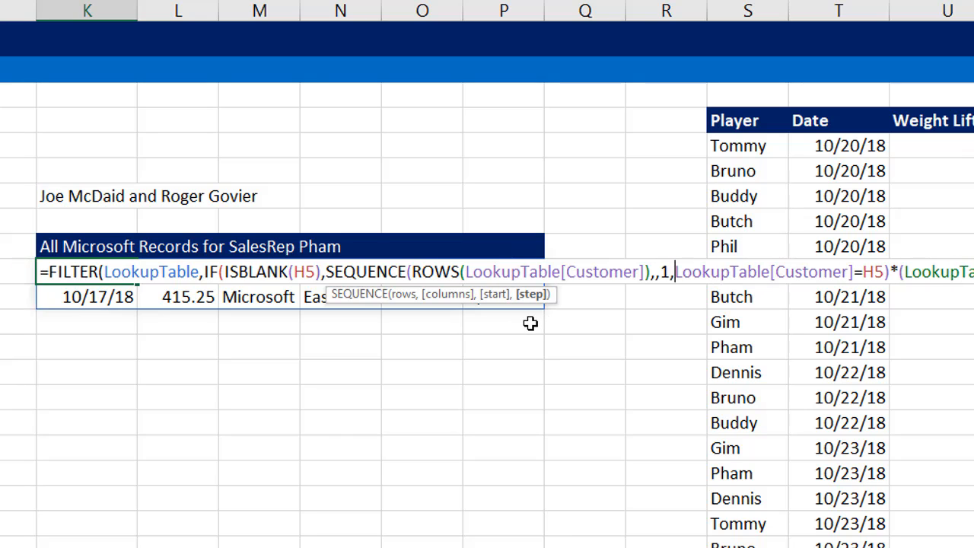
{"action": "type", "text": "0),"}
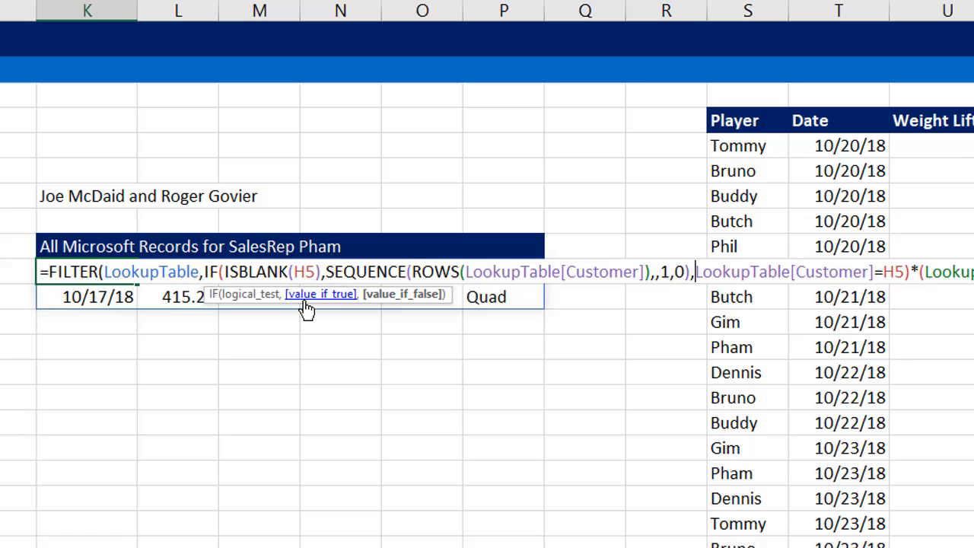
- Preview the SEQUENCE array with F9, restore it, and add the same ISBLANK(I5) check for SalesRep
{"action": "key", "text": "F9"}
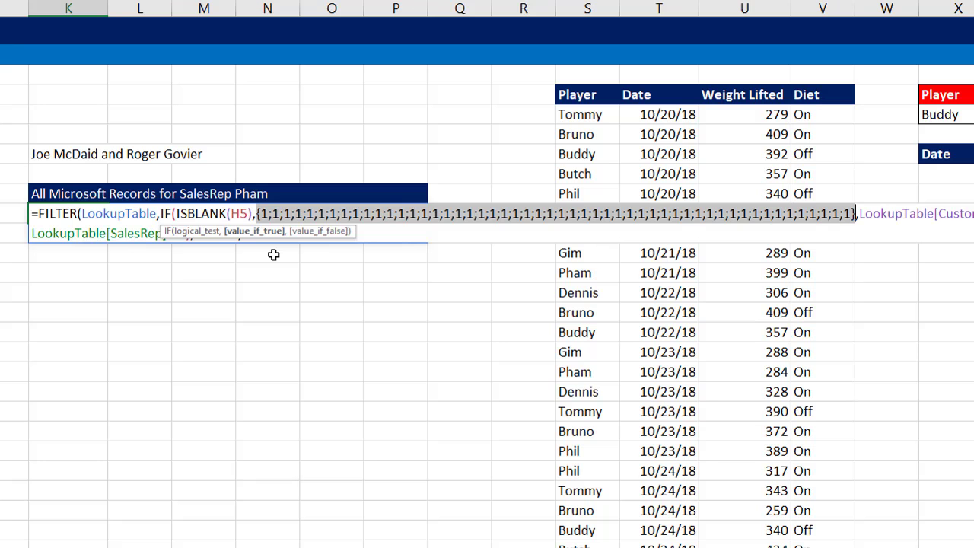
{"action": "key", "text": "Ctrl+Z"}
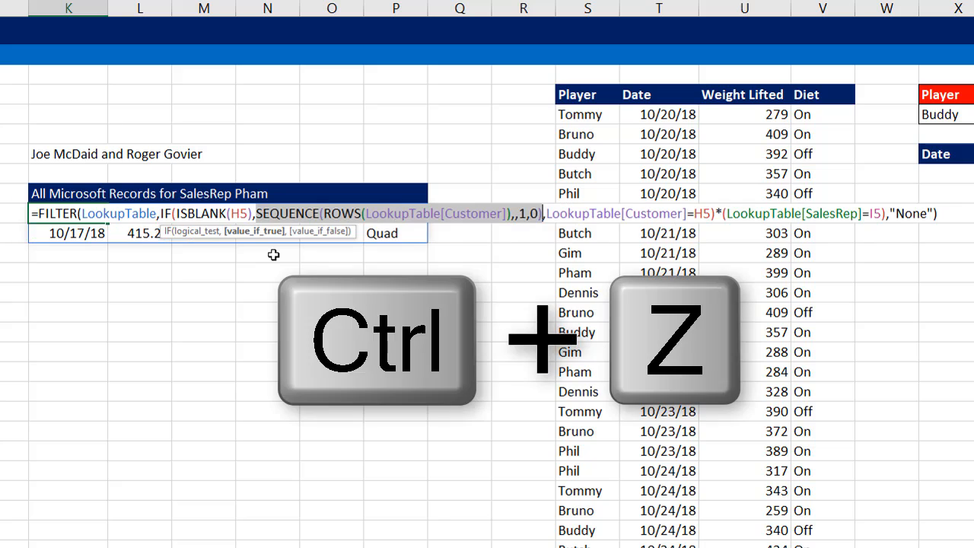
{"action": "key", "text": "Ctrl+z"}
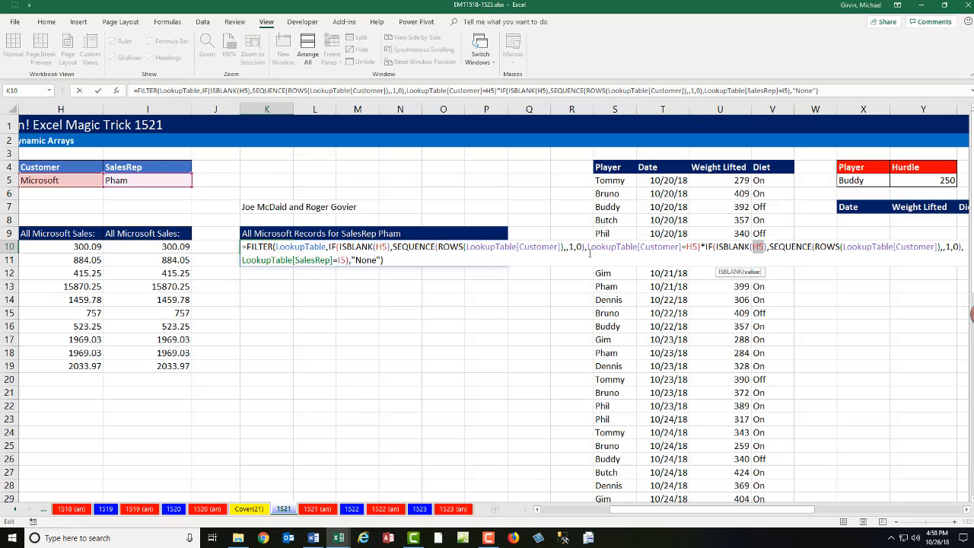
{"action": "left_click", "coordinate": [148, 180]}
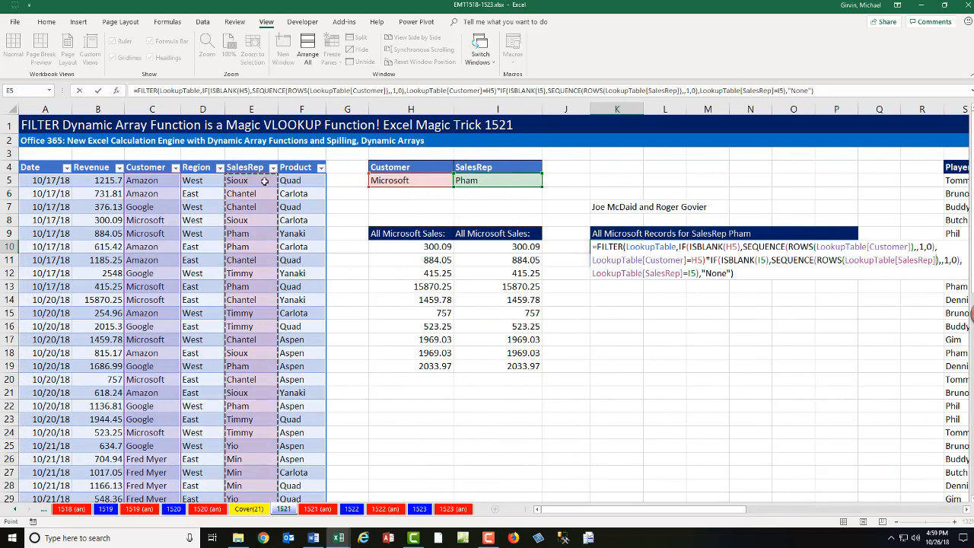
{"action": "scroll", "scroll_direction": "right", "scroll_amount": 3}
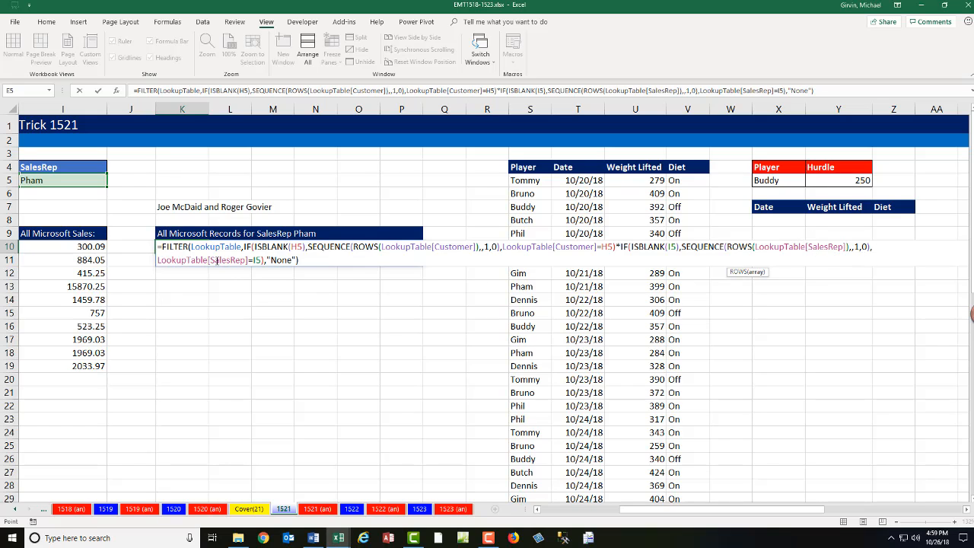
{"action": "mouse_move", "coordinate": [262, 268]}
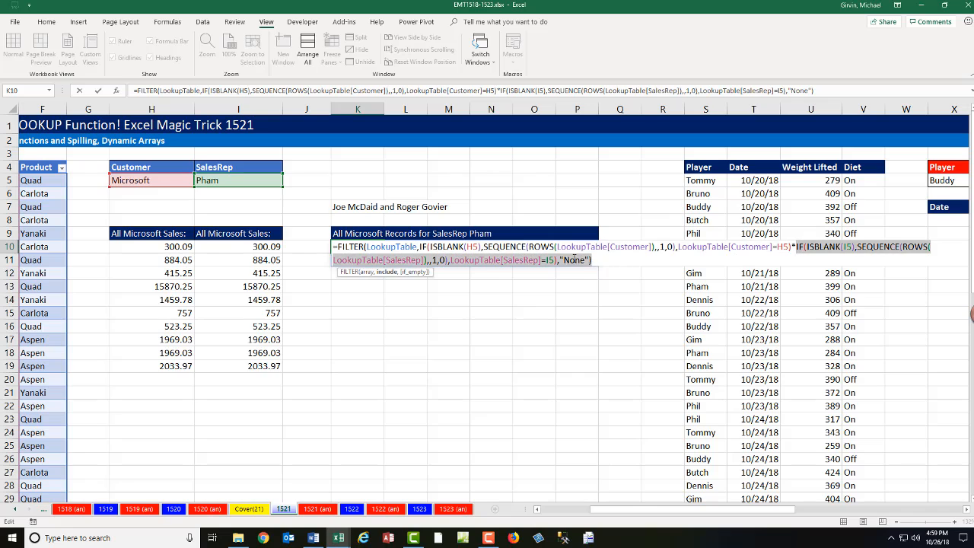
{"action": "mouse_move", "coordinate": [272, 195]}
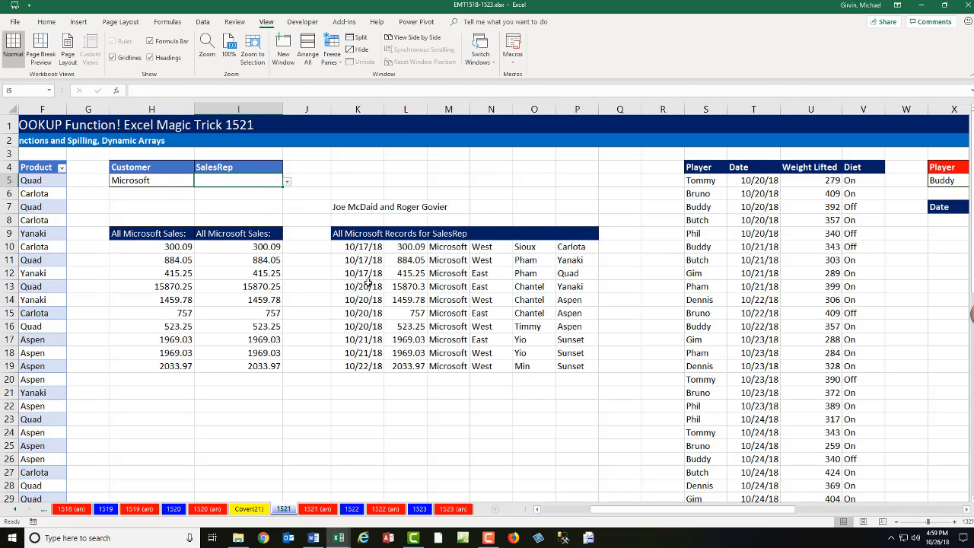
- After blank criteria list every record, retype Pham and Microsoft as the criteria
{"action": "type", "text": "Pham"}
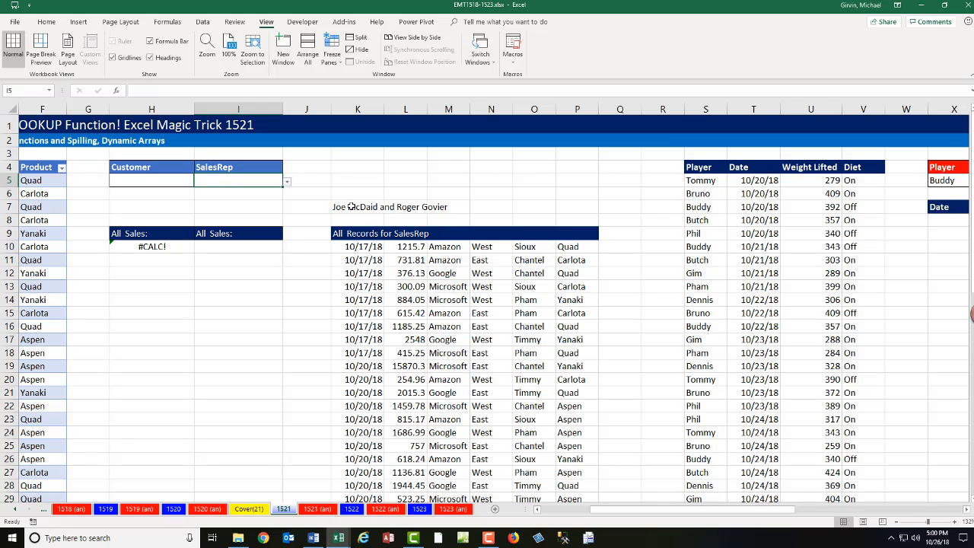
{"action": "type", "text": "Microsoft"}
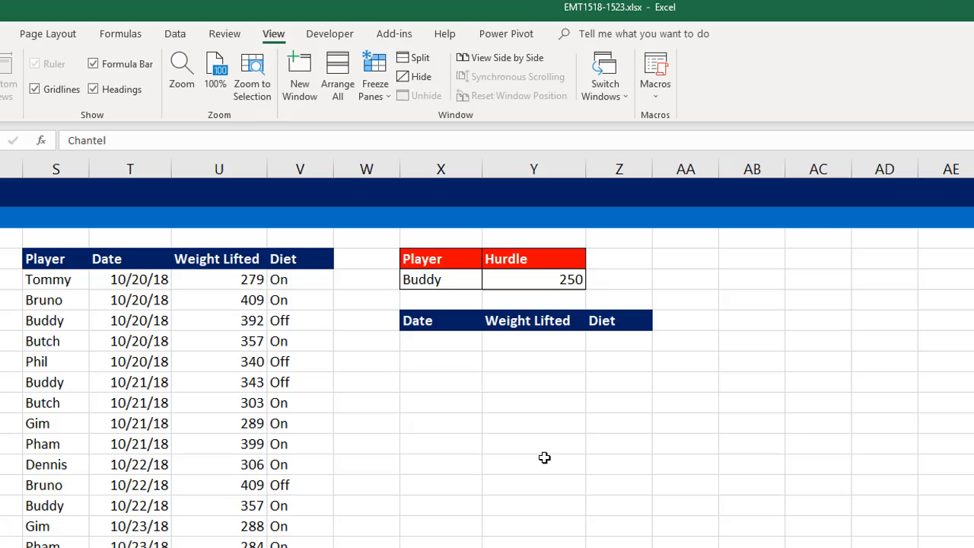
{"action": "mouse_move", "coordinate": [256, 314]}
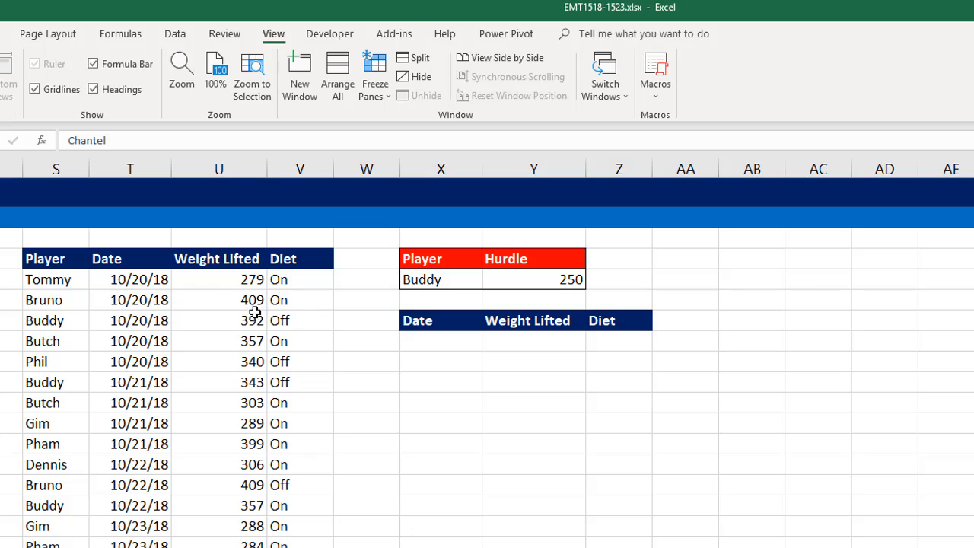
{"action": "mouse_move", "coordinate": [219, 318]}
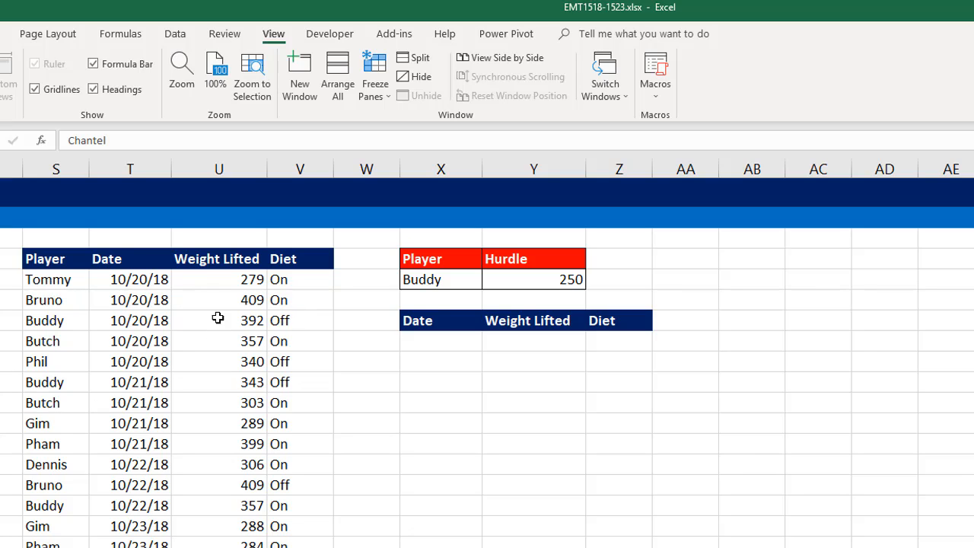
{"action": "mouse_move", "coordinate": [260, 528]}
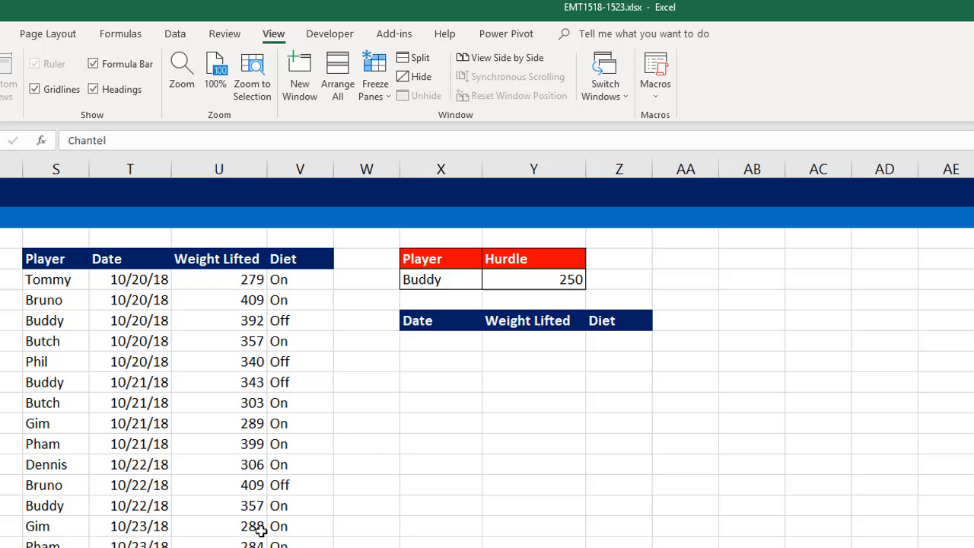
{"action": "mouse_move", "coordinate": [239, 401]}
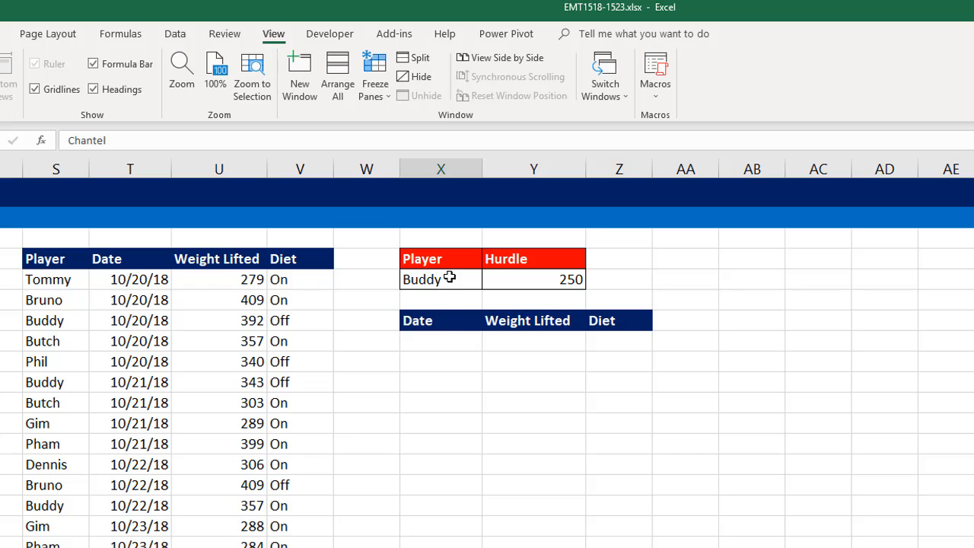
- Set player Buddy with hurdle 250 and select X6 for the extracted records
{"action": "left_click", "coordinate": [439, 280]}
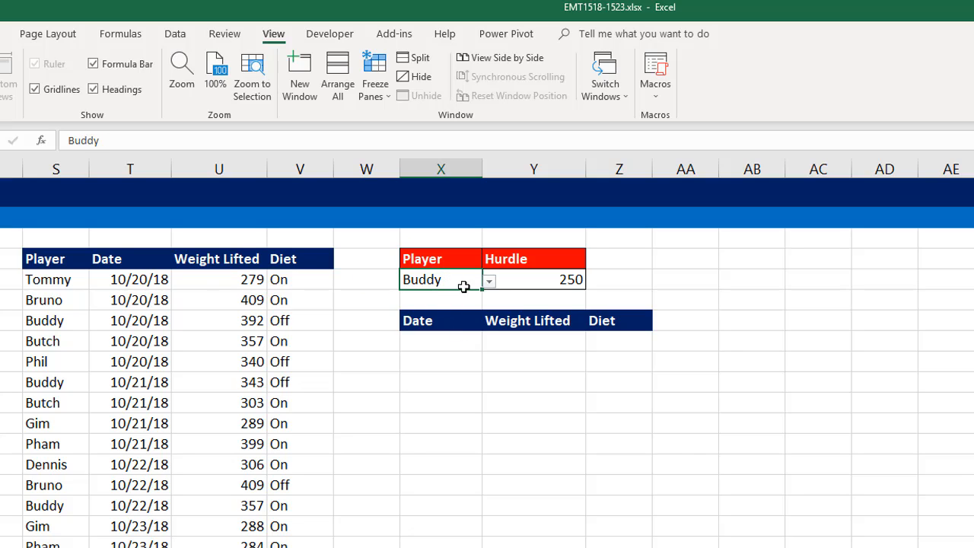
{"action": "left_click", "coordinate": [533, 280]}
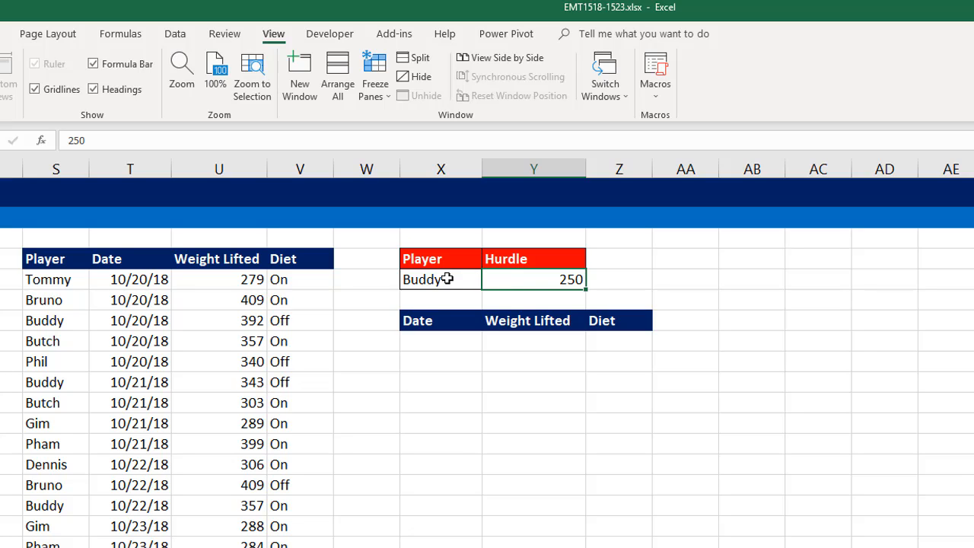
{"action": "mouse_move", "coordinate": [173, 253]}
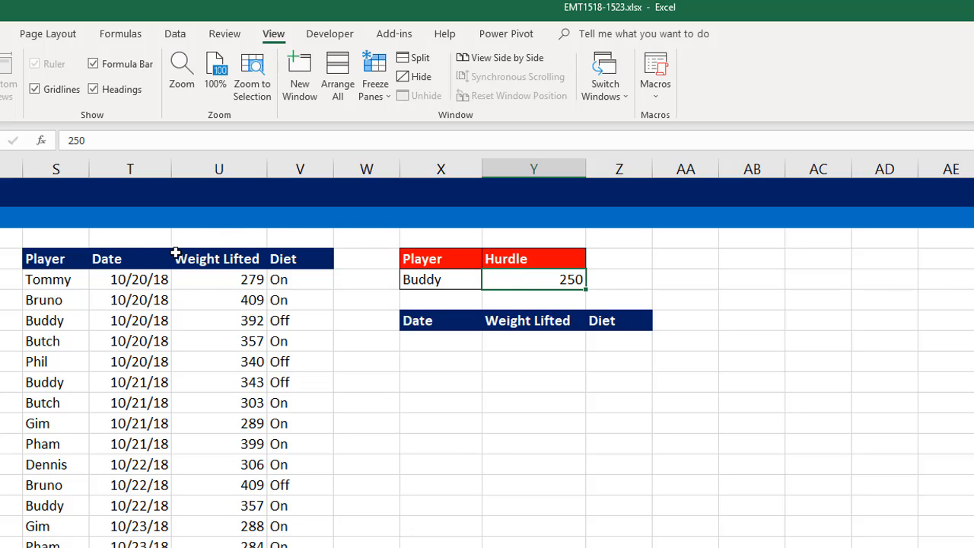
{"action": "mouse_move", "coordinate": [347, 315]}
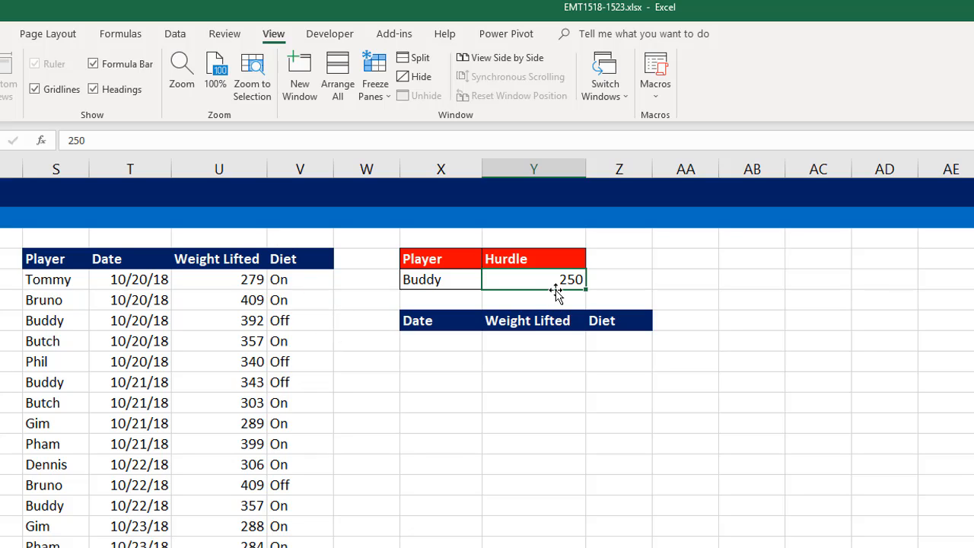
{"action": "left_click", "coordinate": [440, 340]}
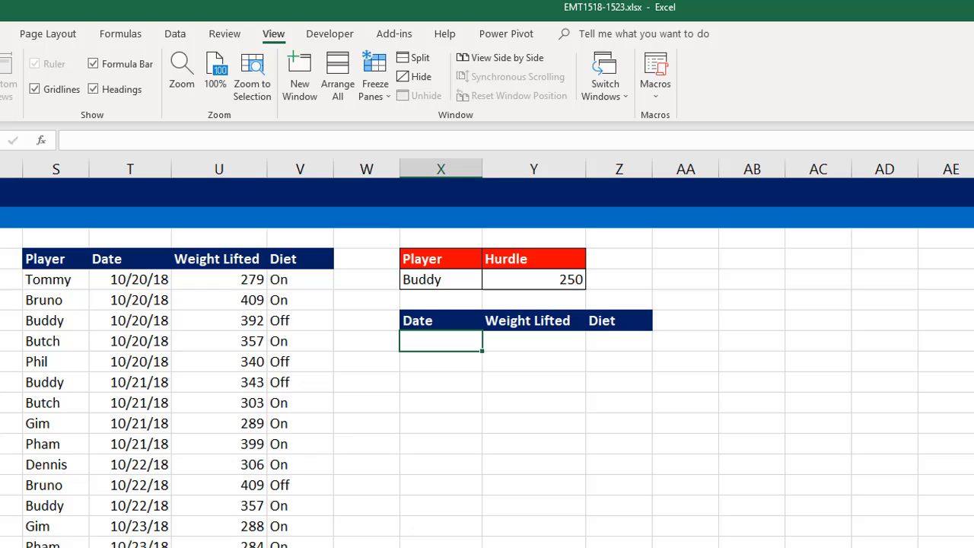
- Enter =FILTER(T5:V29,(S5:S29=X5)*(U5:U29>Y5),"None") to list Buddy's lifts above 250
{"action": "type", "text": "="}
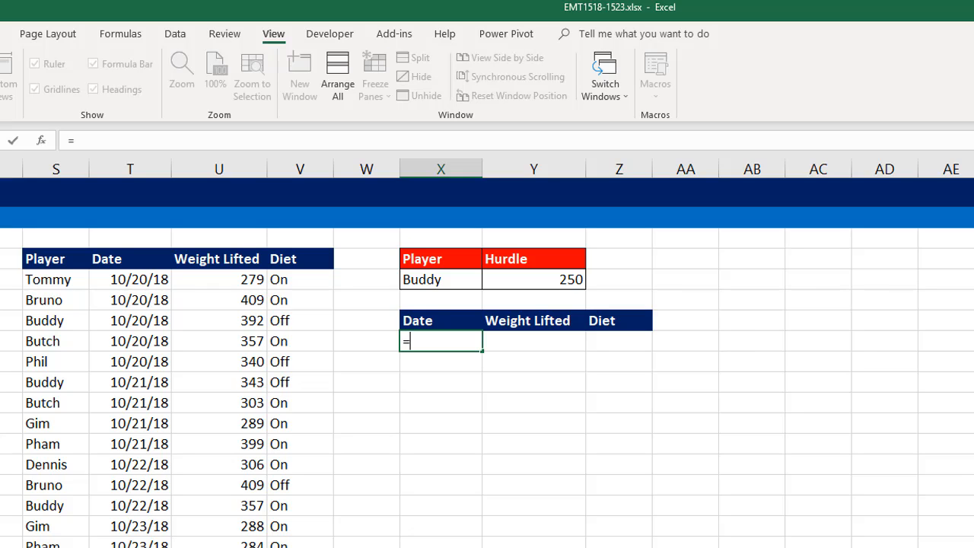
{"action": "mouse_move", "coordinate": [227, 413]}
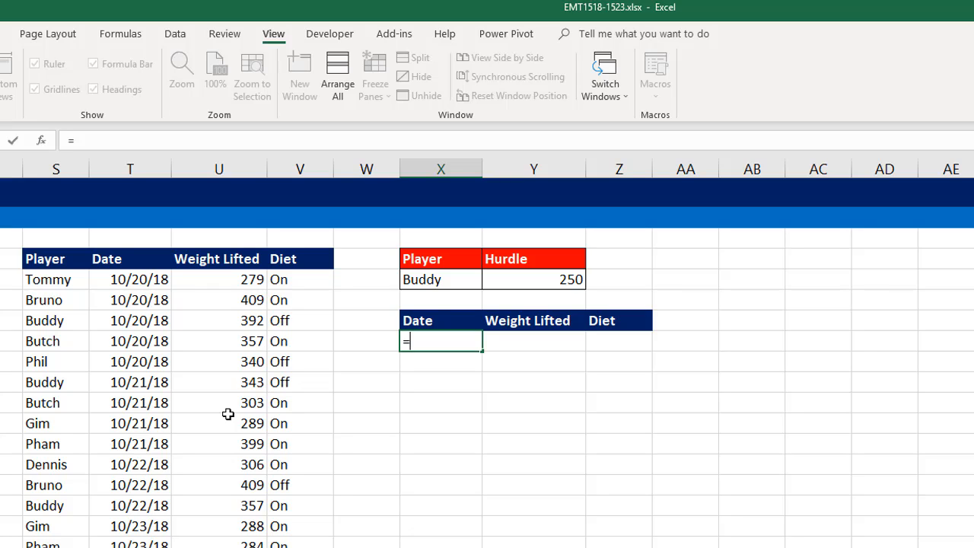
{"action": "mouse_move", "coordinate": [388, 271]}
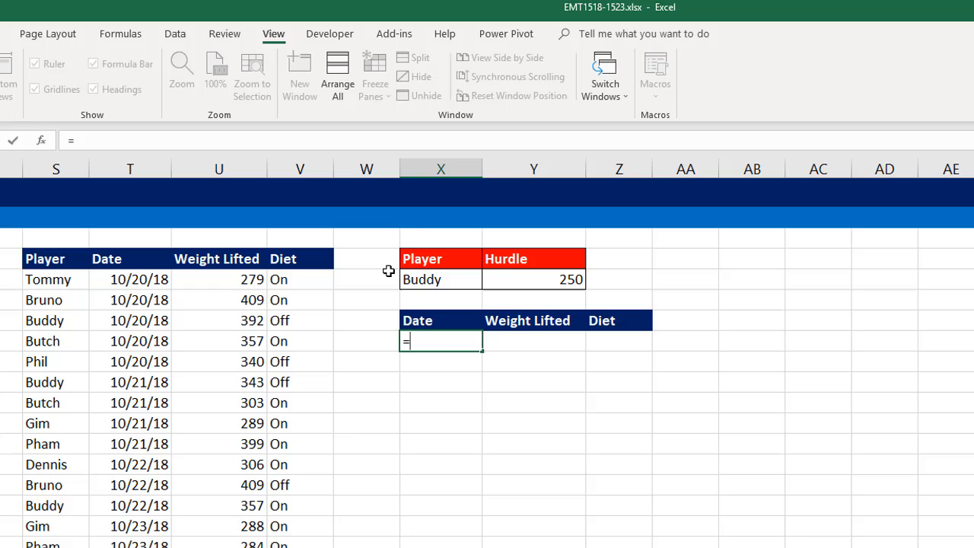
{"action": "mouse_move", "coordinate": [240, 215]}
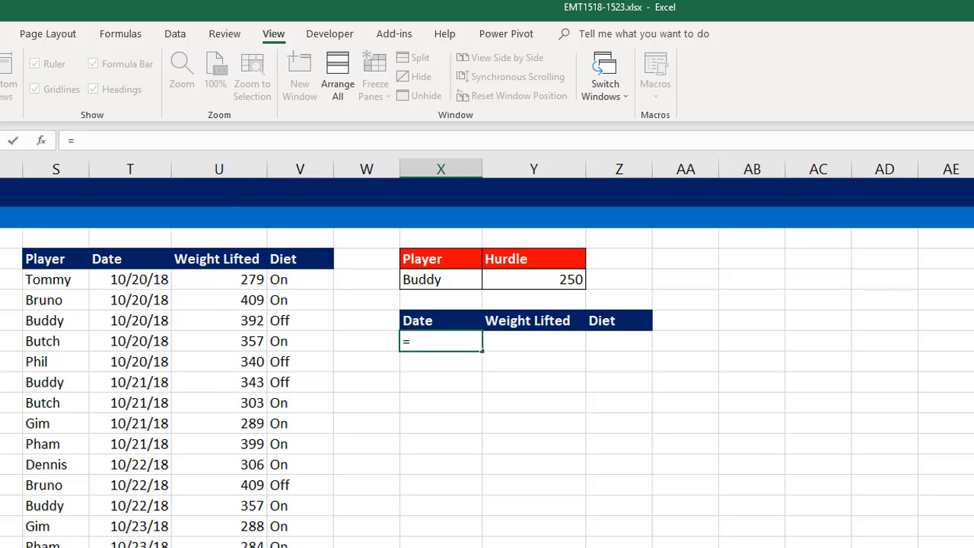
{"action": "type", "text": "FILTER("}
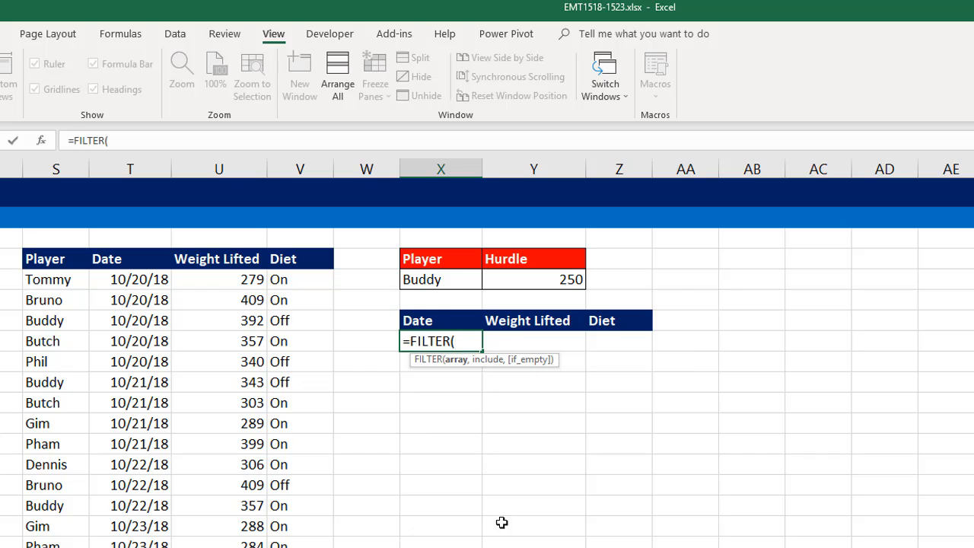
{"action": "left_click_drag", "start_coordinate": [129, 280], "coordinate": [259, 280]}
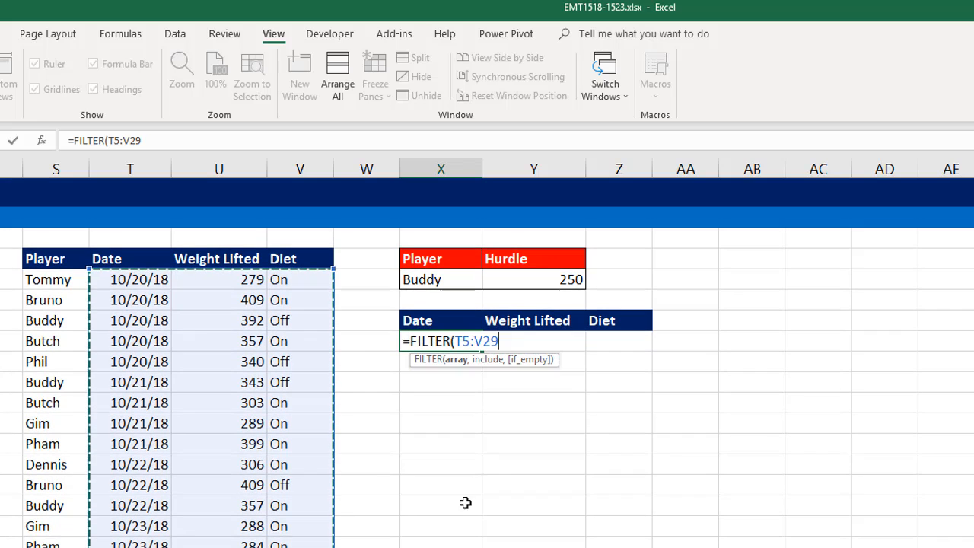
{"action": "type", "text": ","}
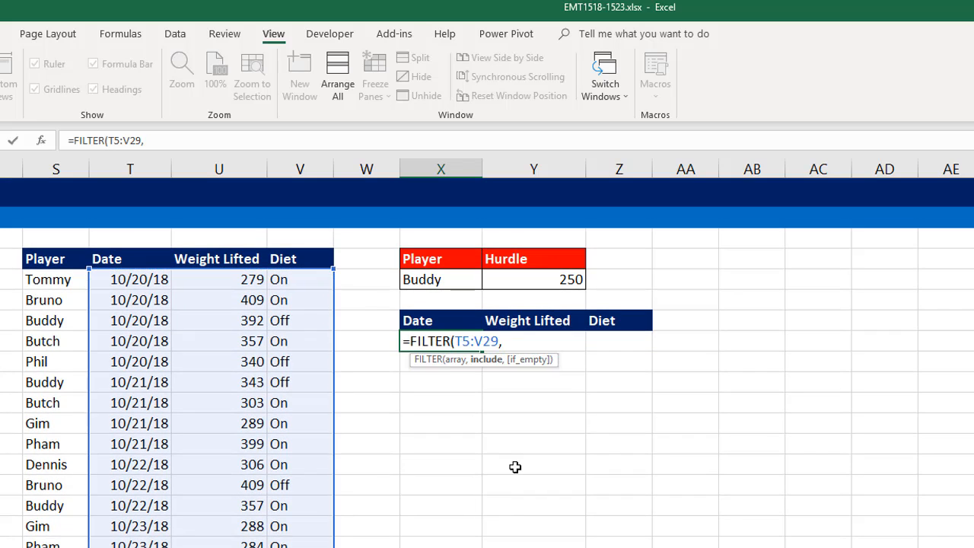
{"action": "type", "text": "("}
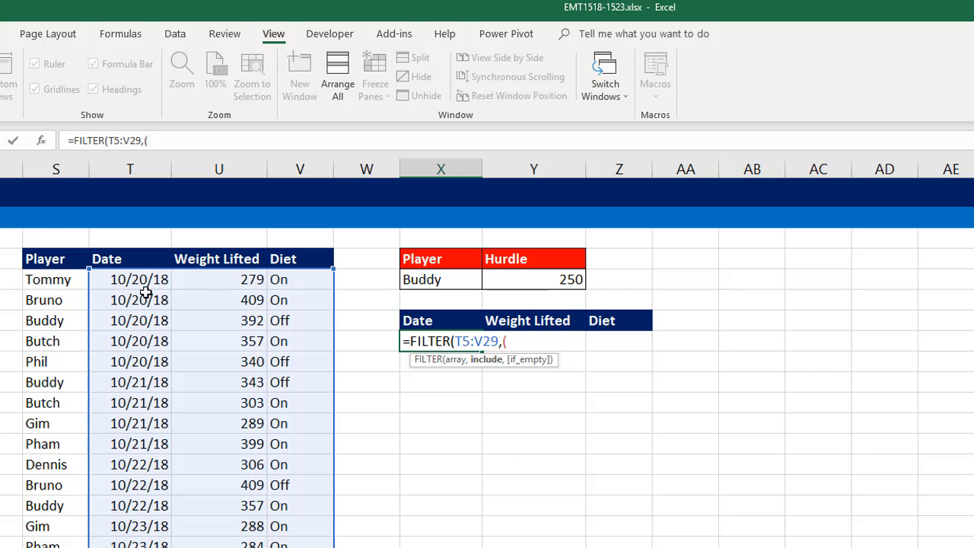
{"action": "type", "text": "S5:S29"}
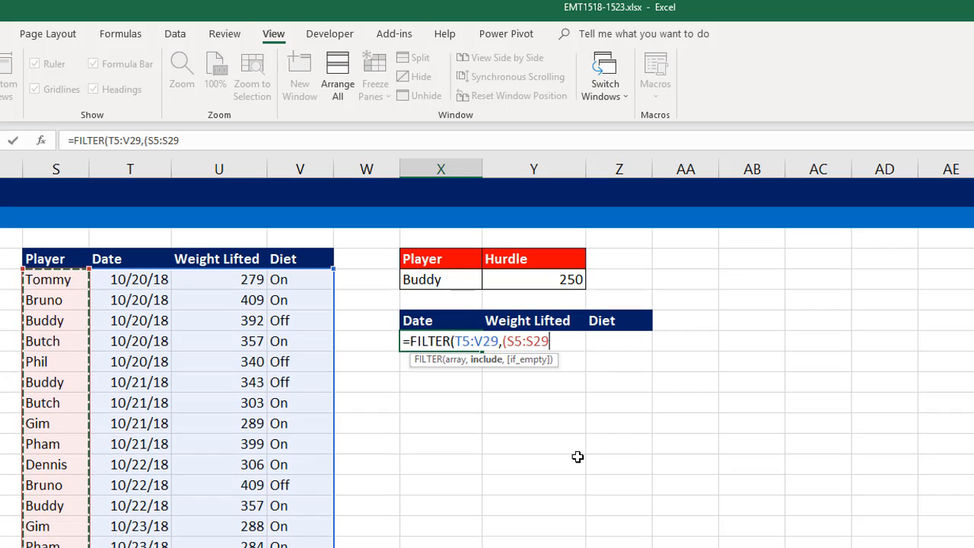
{"action": "left_click", "coordinate": [439, 280]}
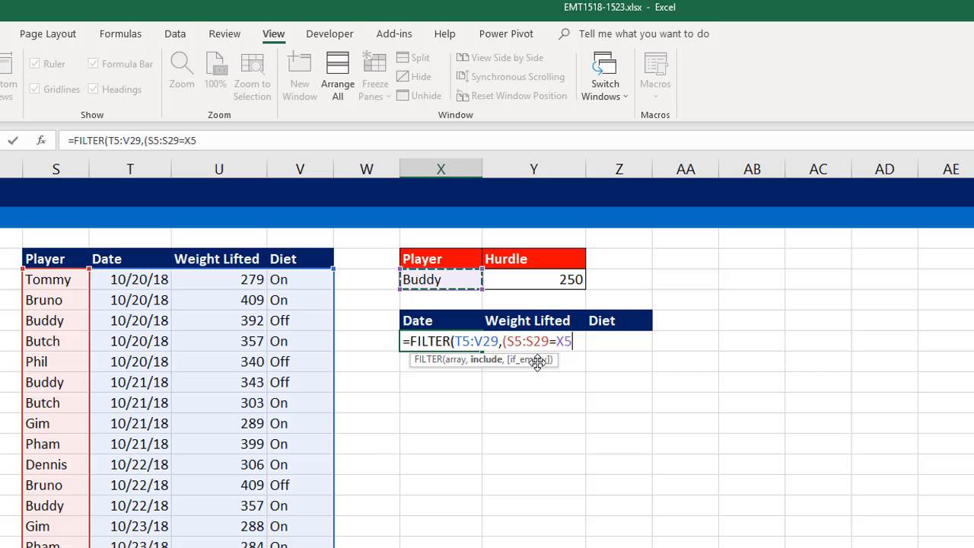
{"action": "type", "text": ")*(U5:U29>Y5"}
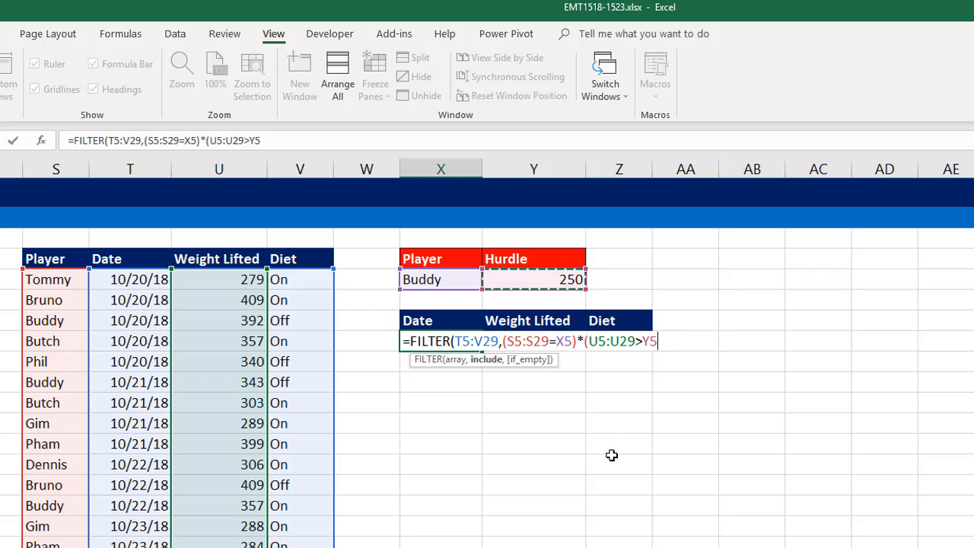
{"action": "type", "text": ")"}
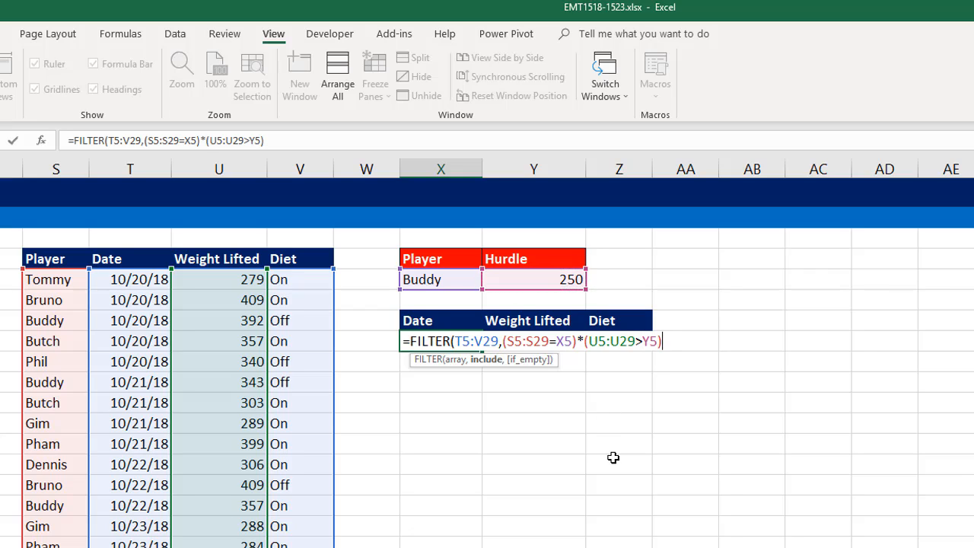
{"action": "type", "text": ","}
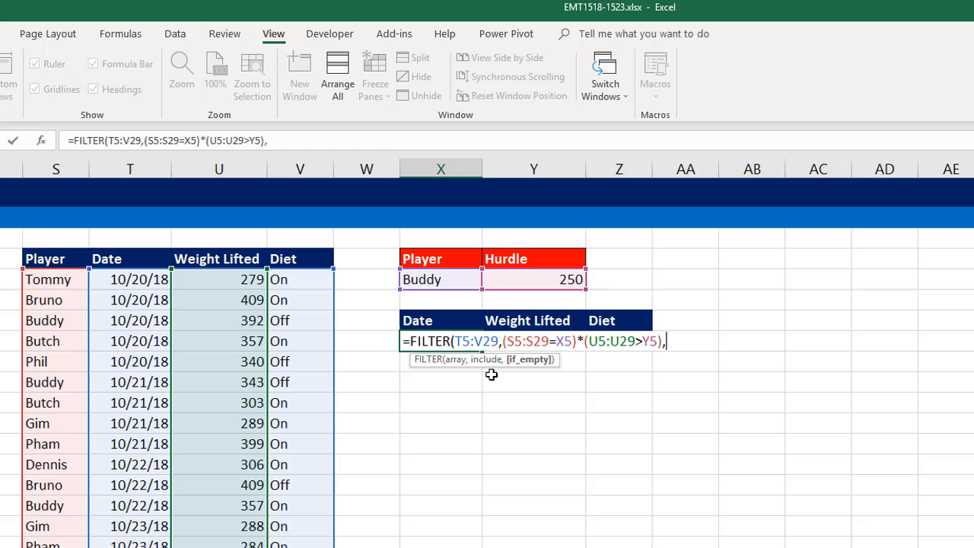
{"action": "type", "text": "\"None\")"}
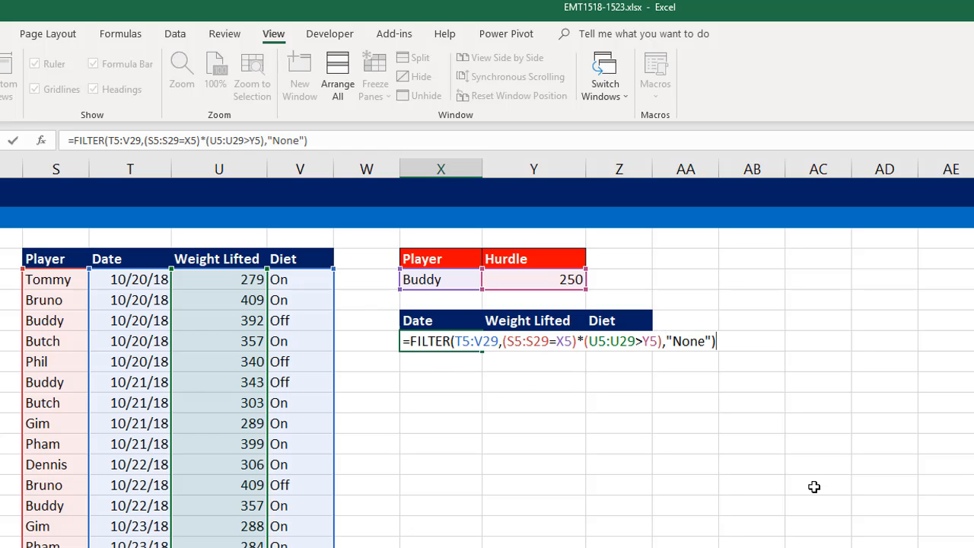
{"action": "key", "text": "Enter"}
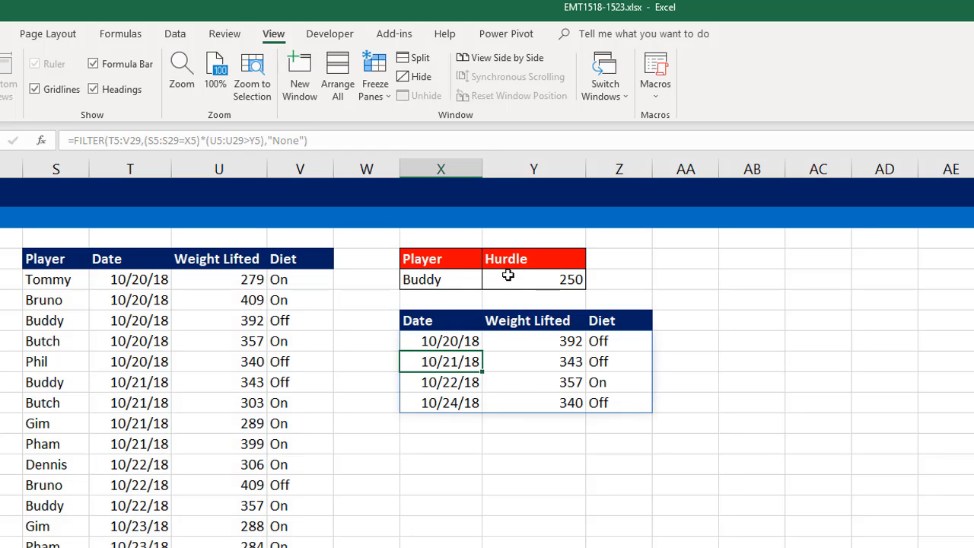
{"action": "mouse_move", "coordinate": [566, 276]}
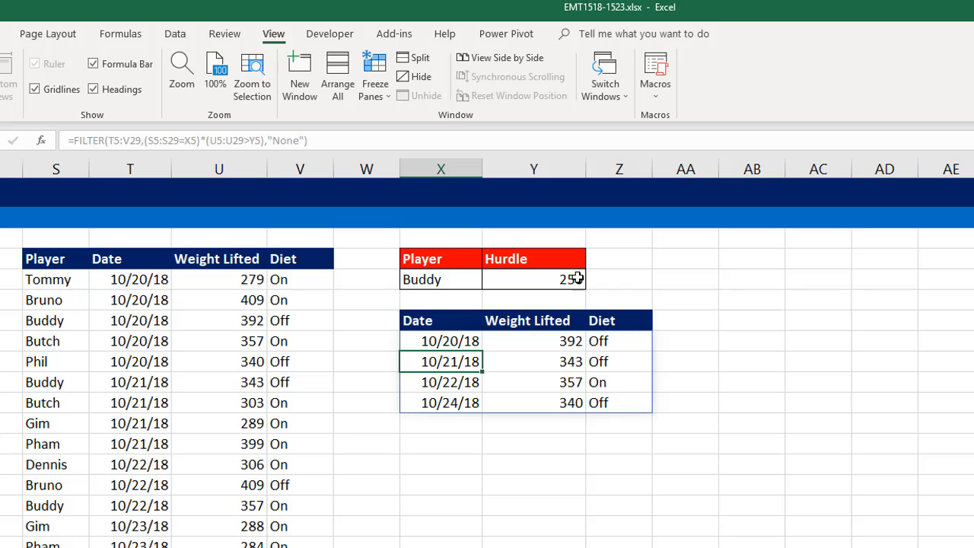
- Change the criteria to Bruno with a 400 hurdle, showing his two 409 lifts
{"action": "type", "text": "400"}
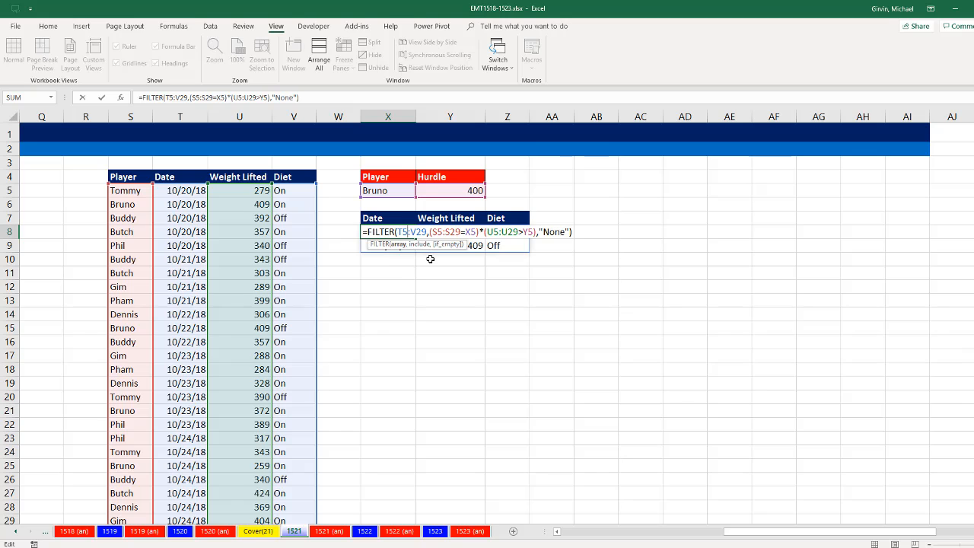
{"action": "key", "text": "Enter"}
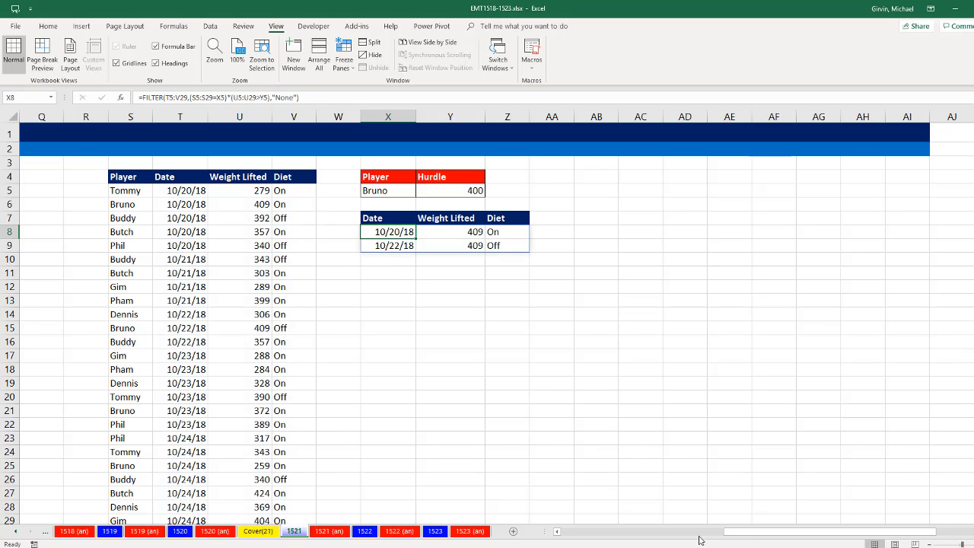
{"action": "scroll", "scroll_direction": "left", "scroll_amount": 3}
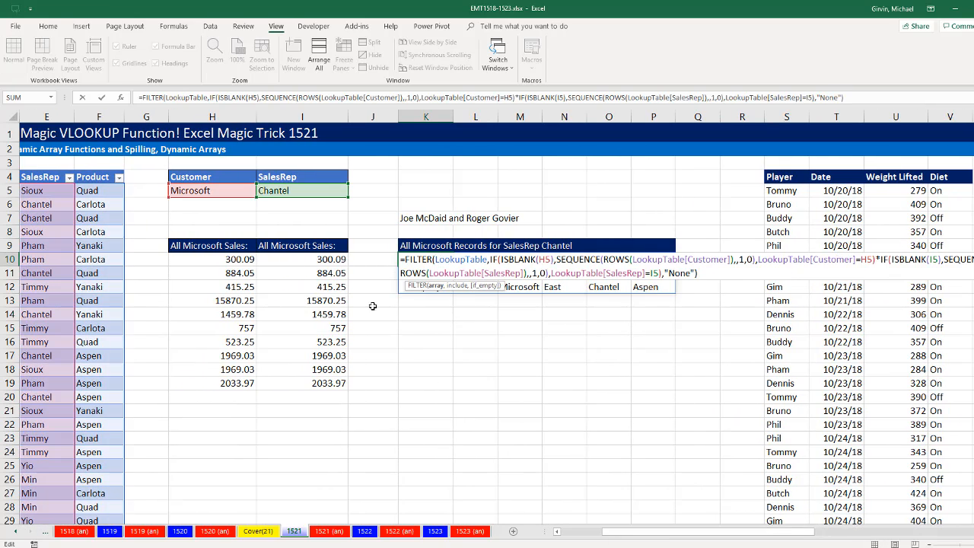
{"action": "mouse_move", "coordinate": [207, 143]}
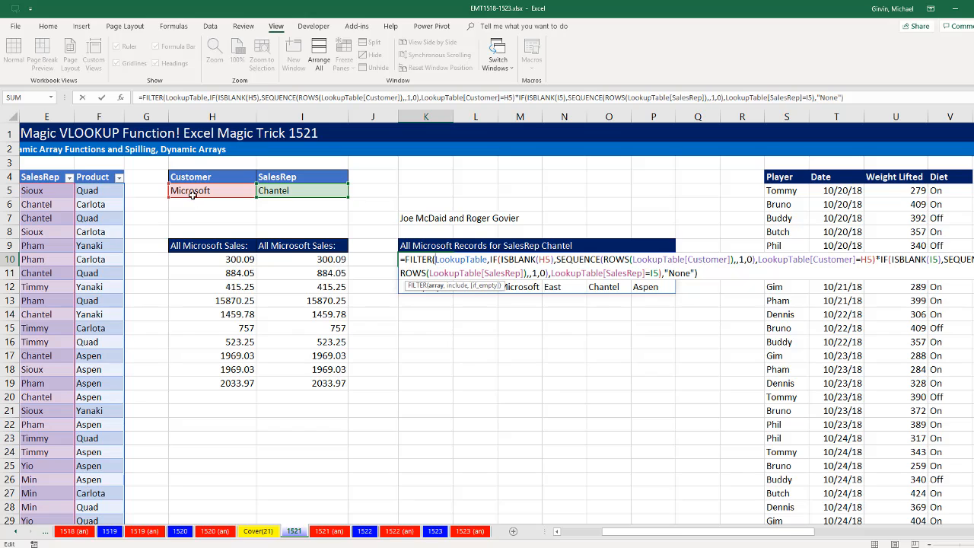
{"action": "mouse_move", "coordinate": [384, 186]}
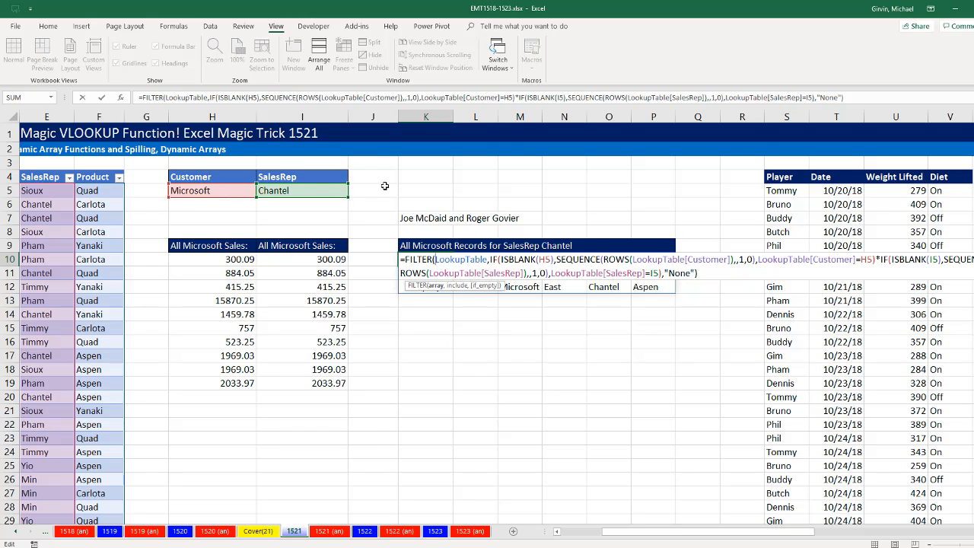
{"action": "mouse_move", "coordinate": [493, 402]}
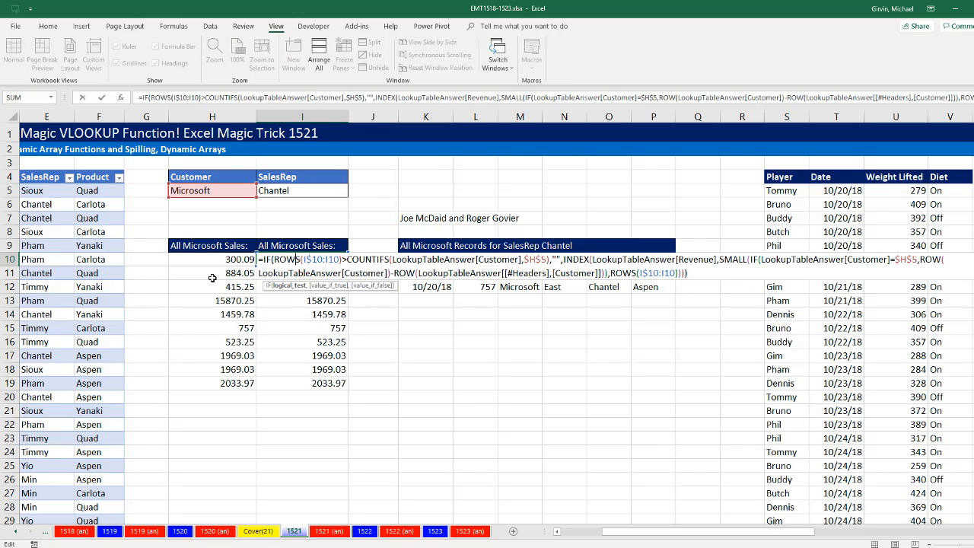
- Inspect the older IF/COUNTIFS/INDEX/SMALL lookup formula beside the Microsoft–Chantel FILTER records
{"action": "key", "text": "Enter"}
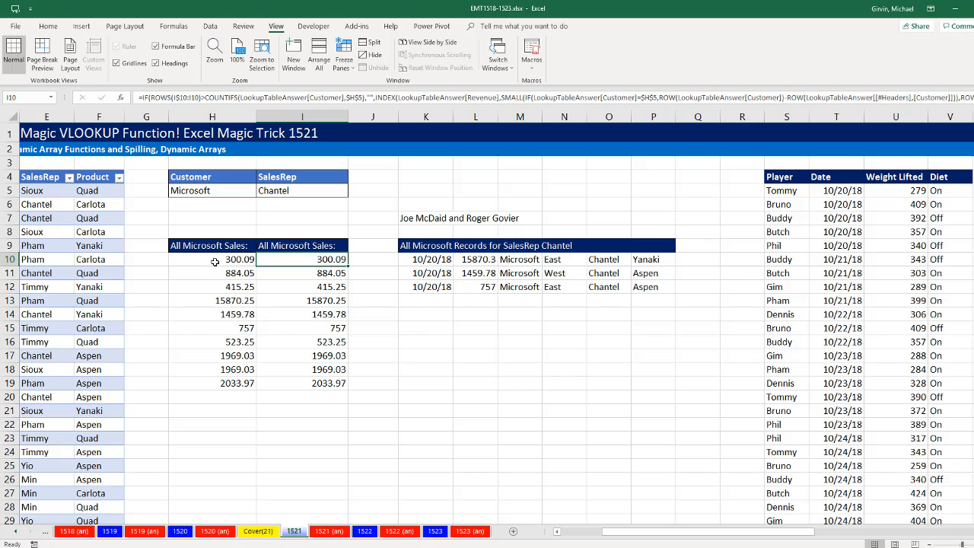